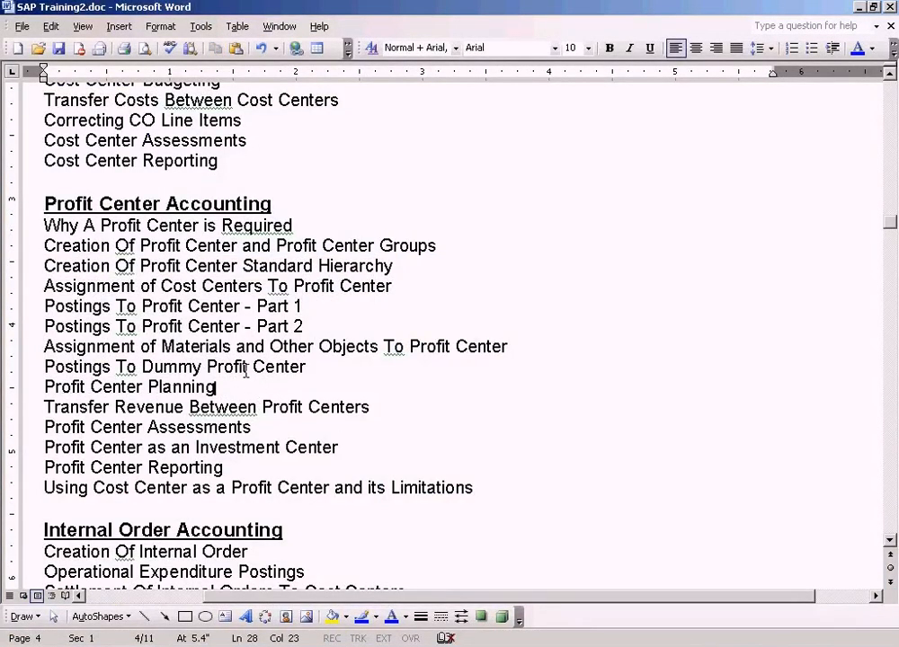
mouse_move(416, 308)
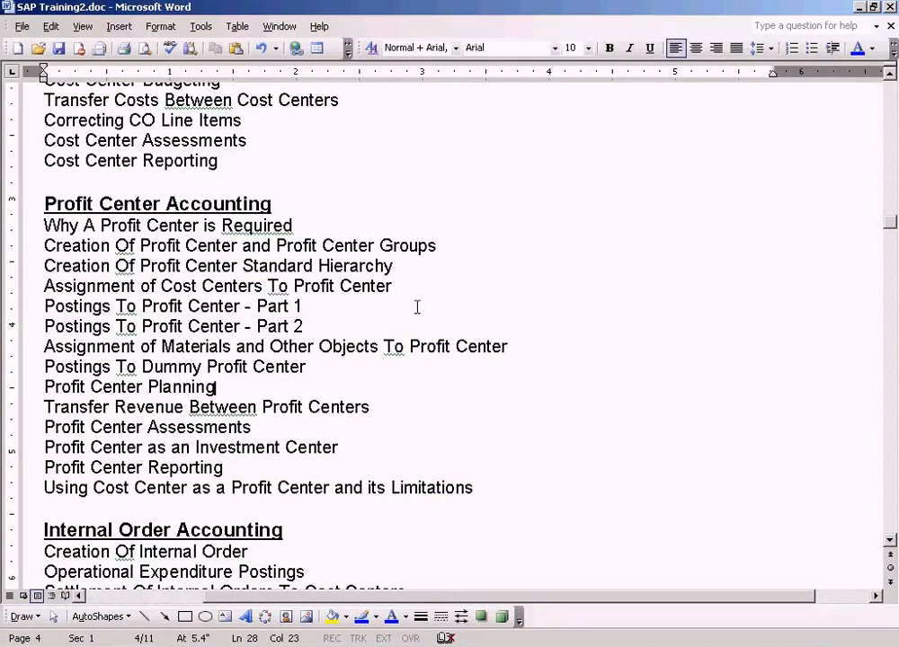
Step: Select the 'Profit Center Planning' topic line in the Word training outline
triple_click(130, 387)
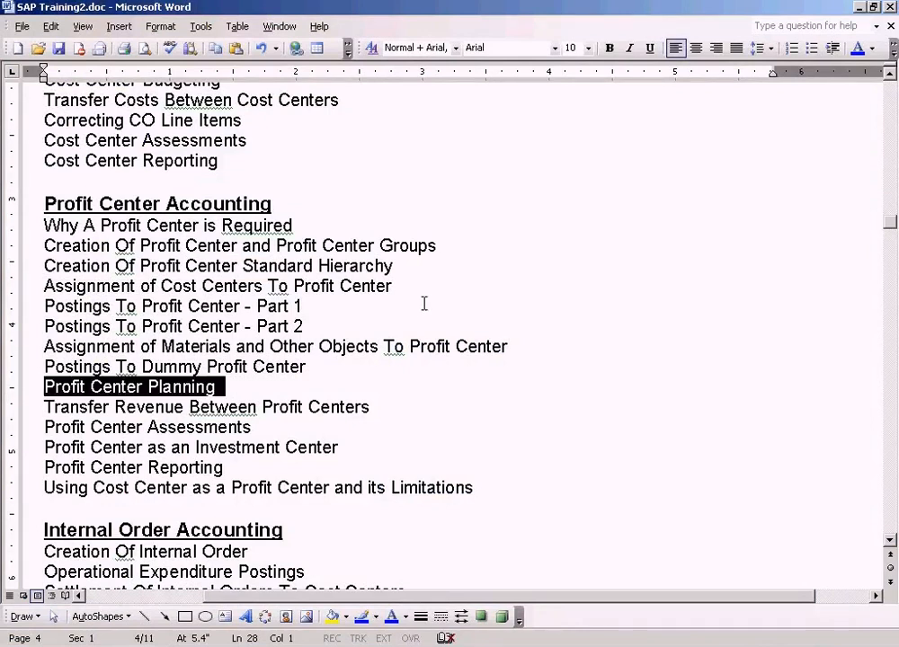
mouse_move(362, 361)
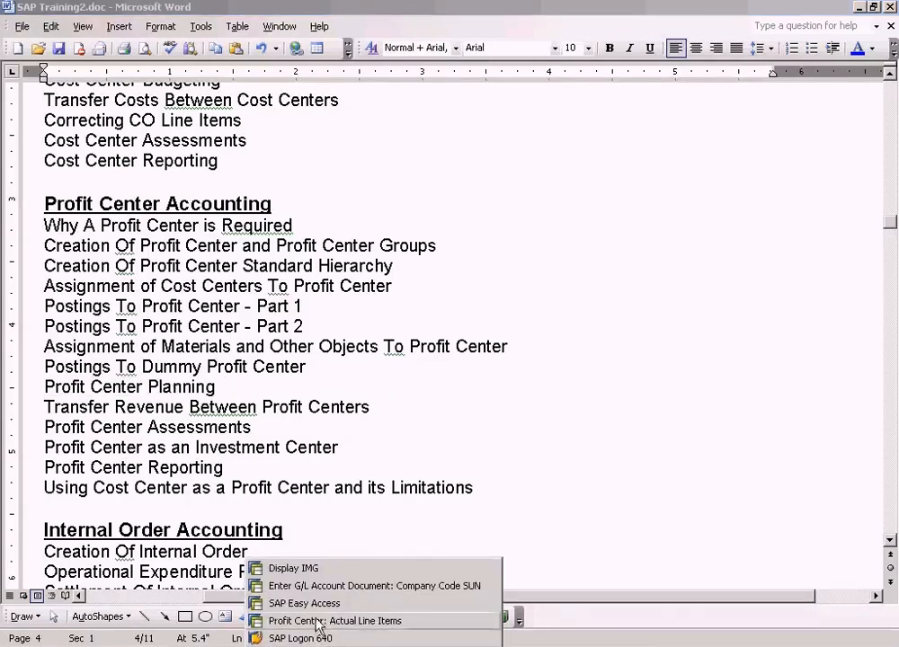
Step: Switch to SAP Easy Access and point out the Profit Center Group: Plan/Actual/Variance report
left_click(304, 603)
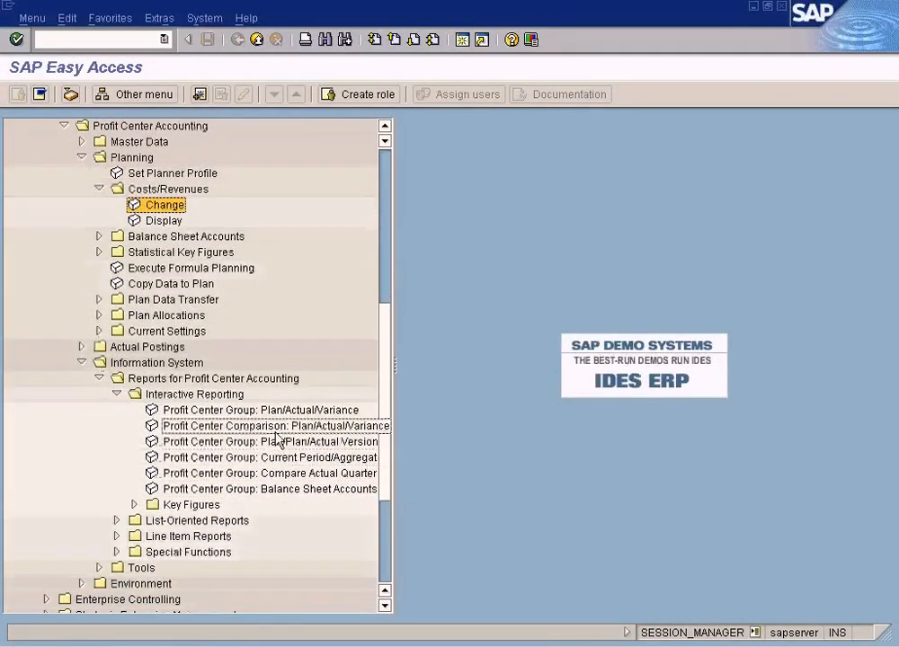
left_click(261, 410)
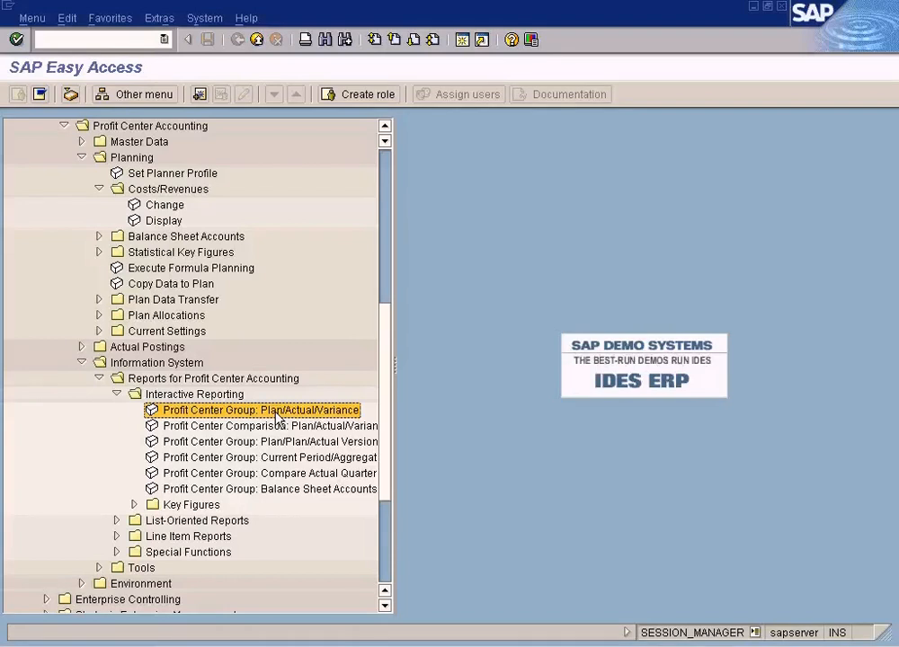
mouse_move(301, 415)
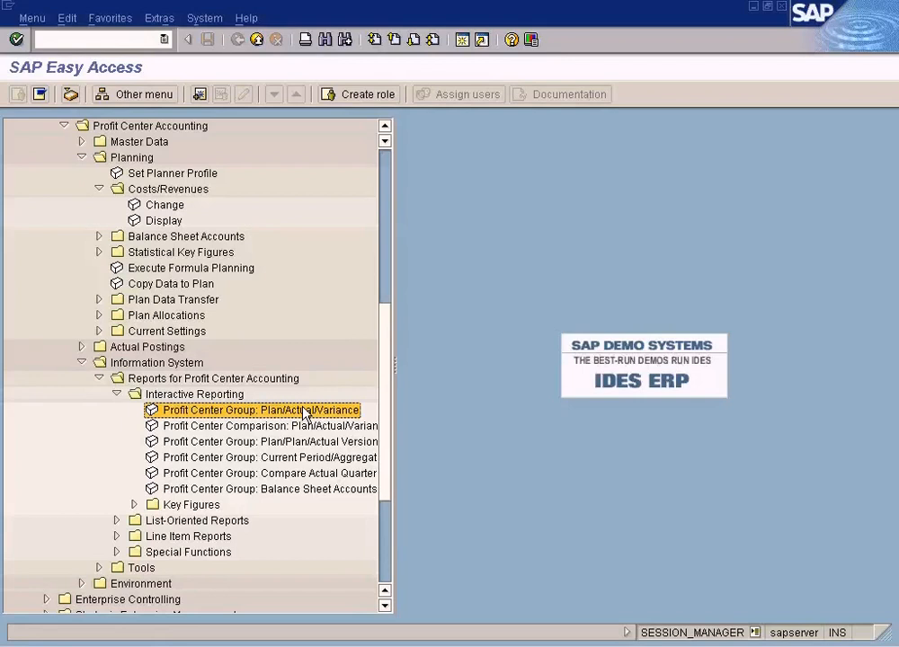
mouse_move(222, 418)
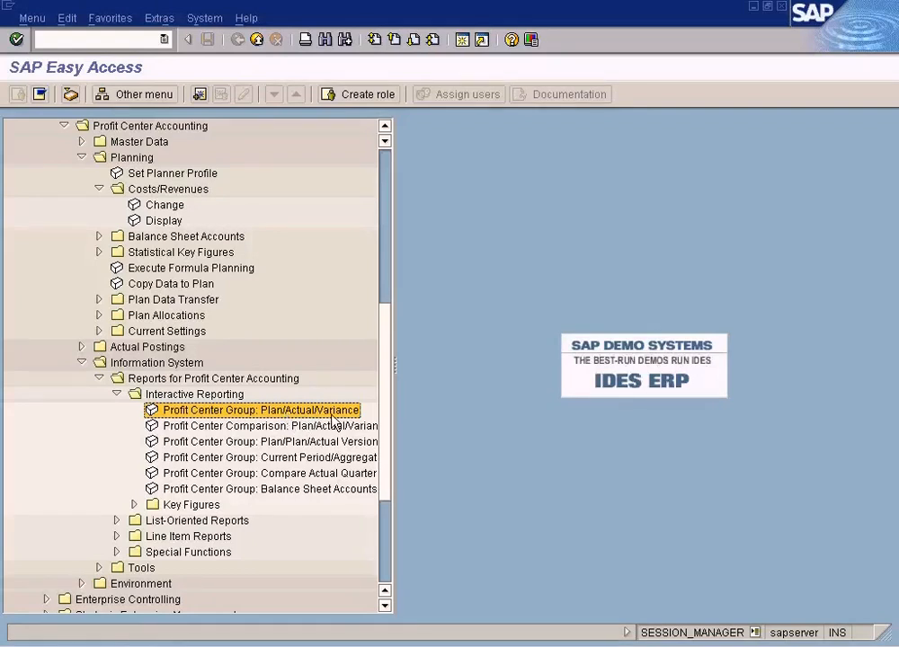
mouse_move(387, 203)
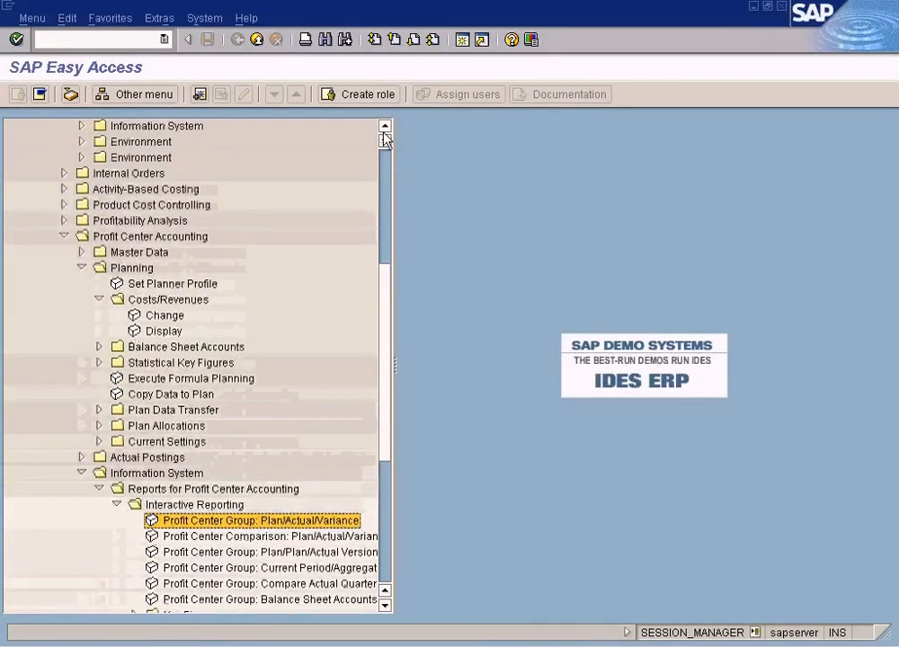
scroll("down", 3)
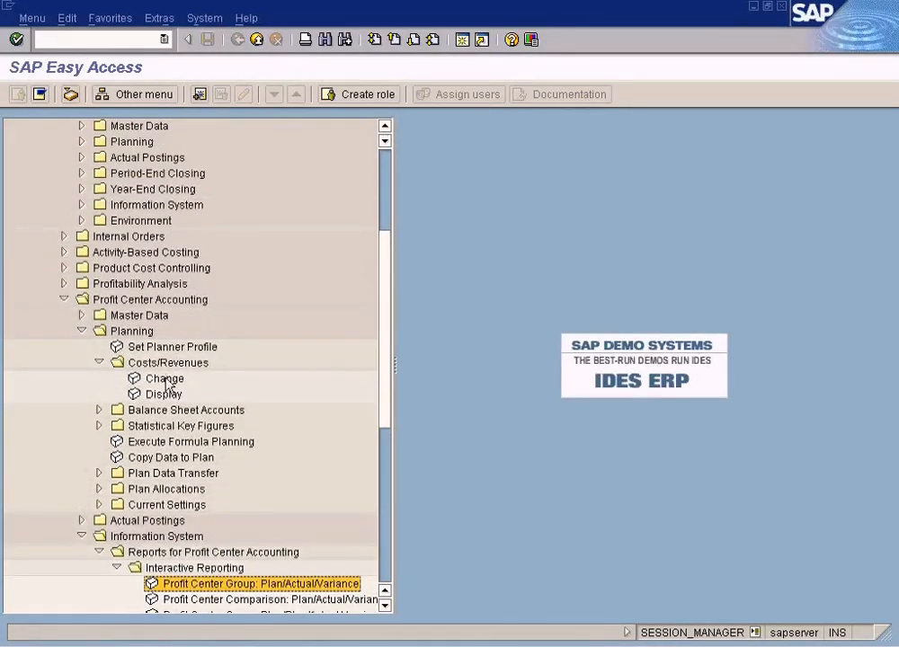
left_click(165, 378)
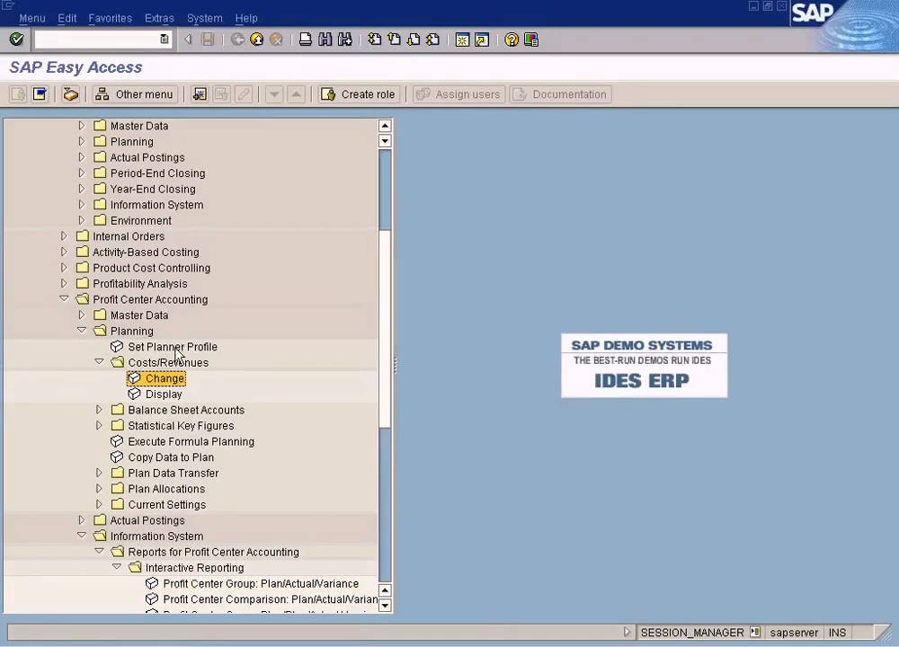
mouse_move(156, 371)
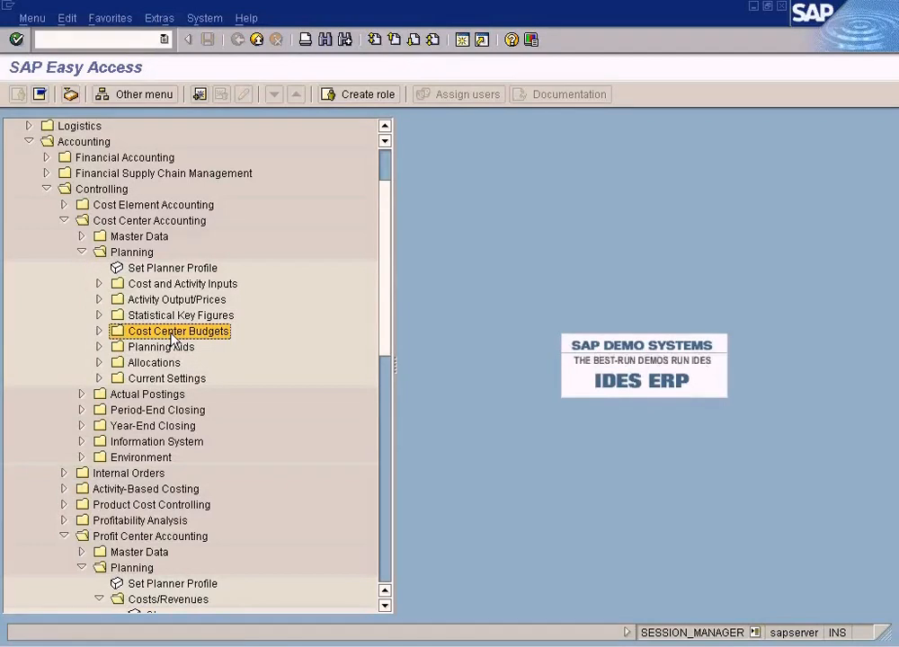
left_click(183, 283)
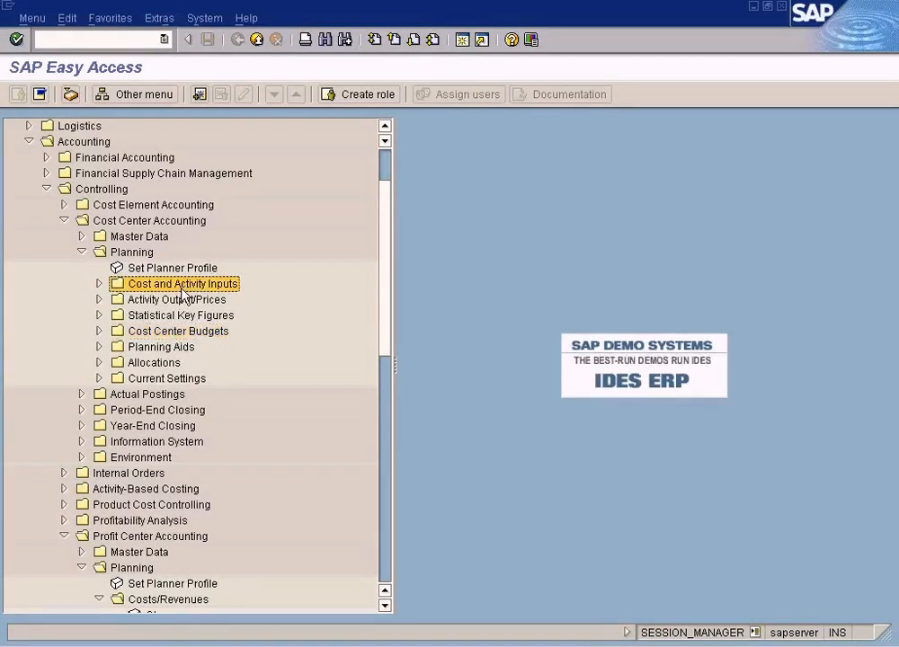
mouse_move(160, 339)
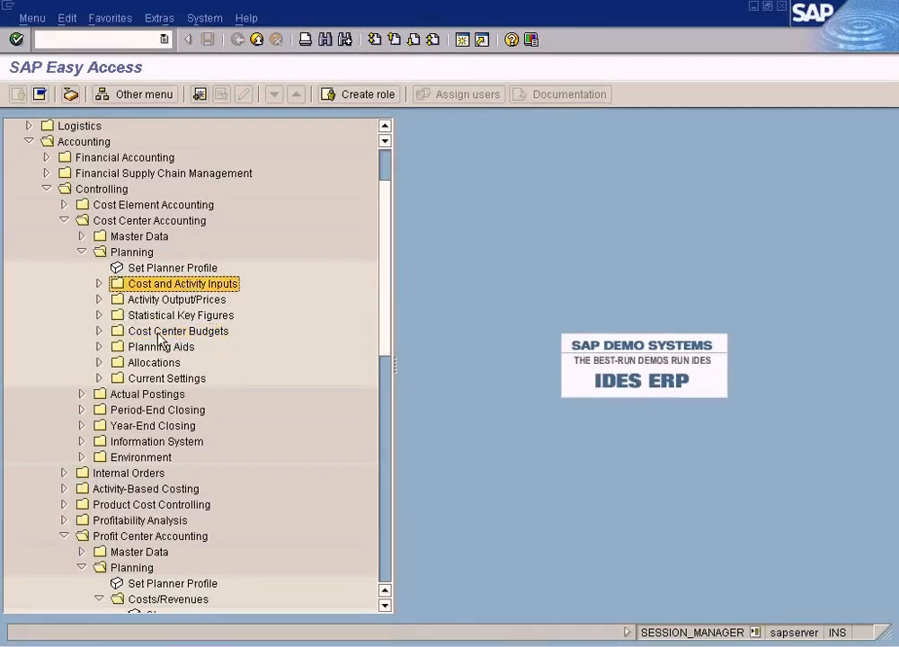
left_click(178, 331)
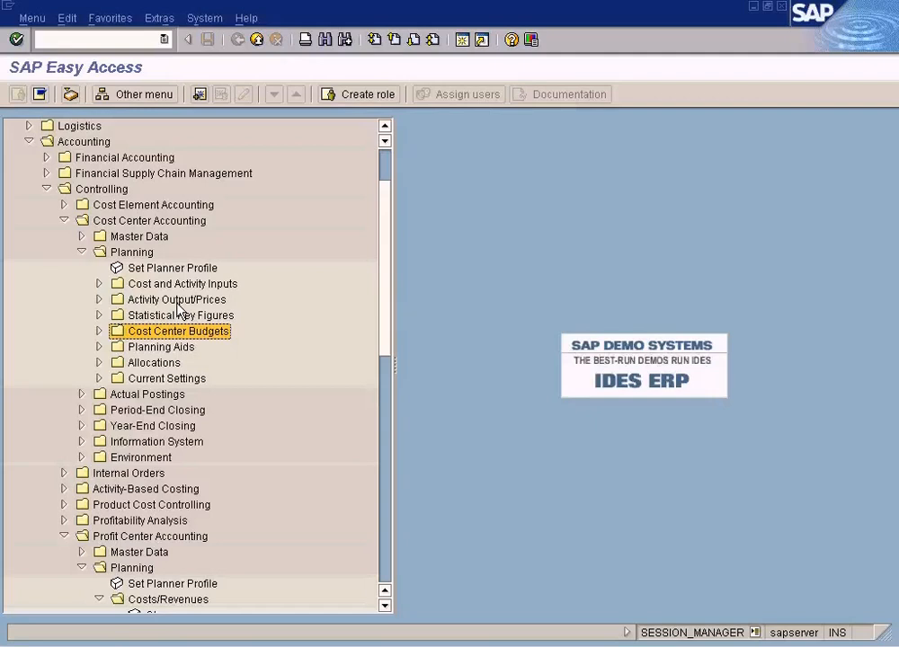
mouse_move(153, 247)
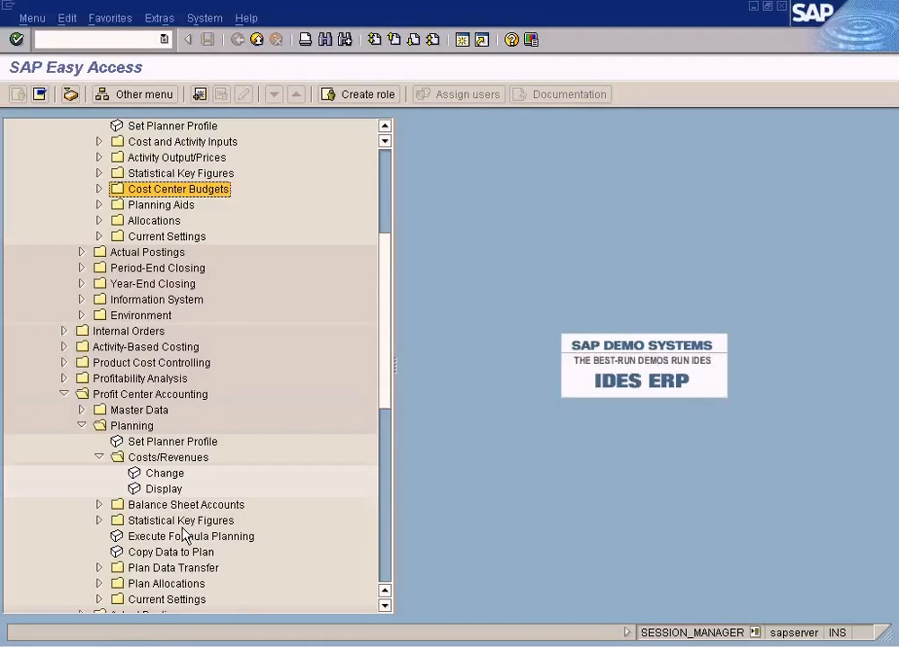
mouse_move(180, 488)
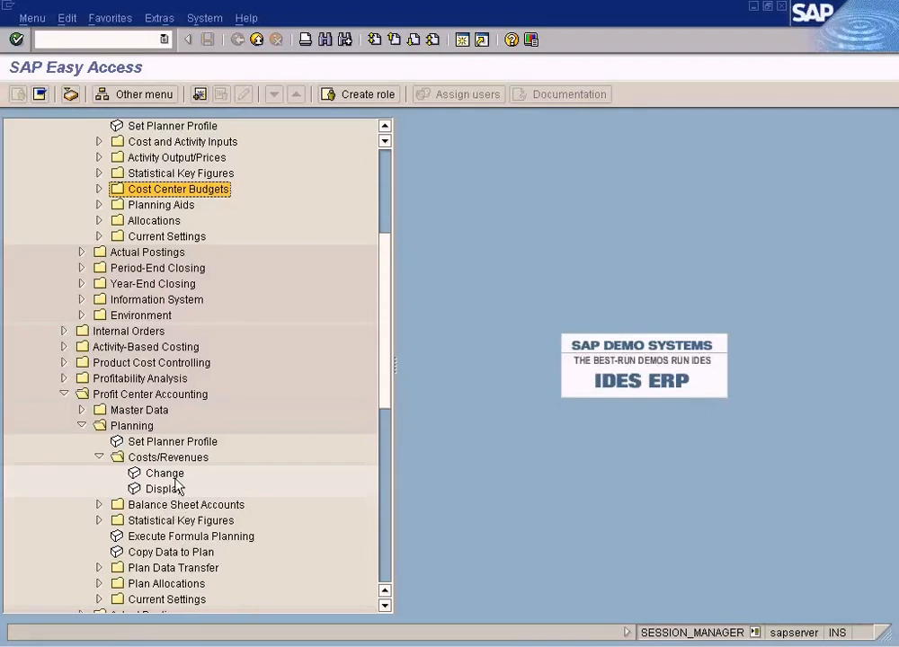
left_click(164, 473)
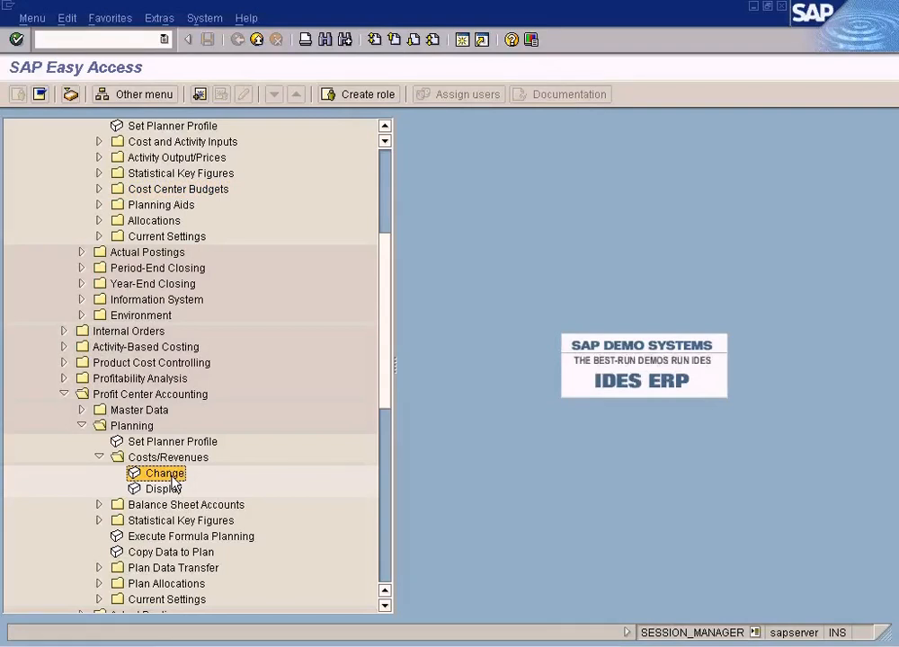
mouse_move(170, 483)
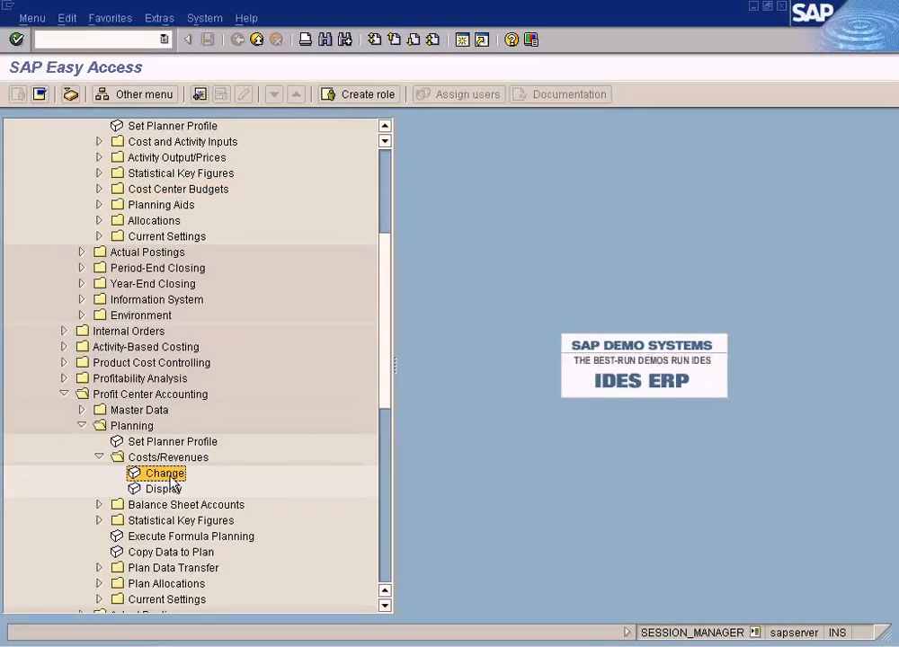
Step: Open Change Plan Costs/Revenues (7KE1) and edit the account 500001 entry for CARS
double_click(164, 473)
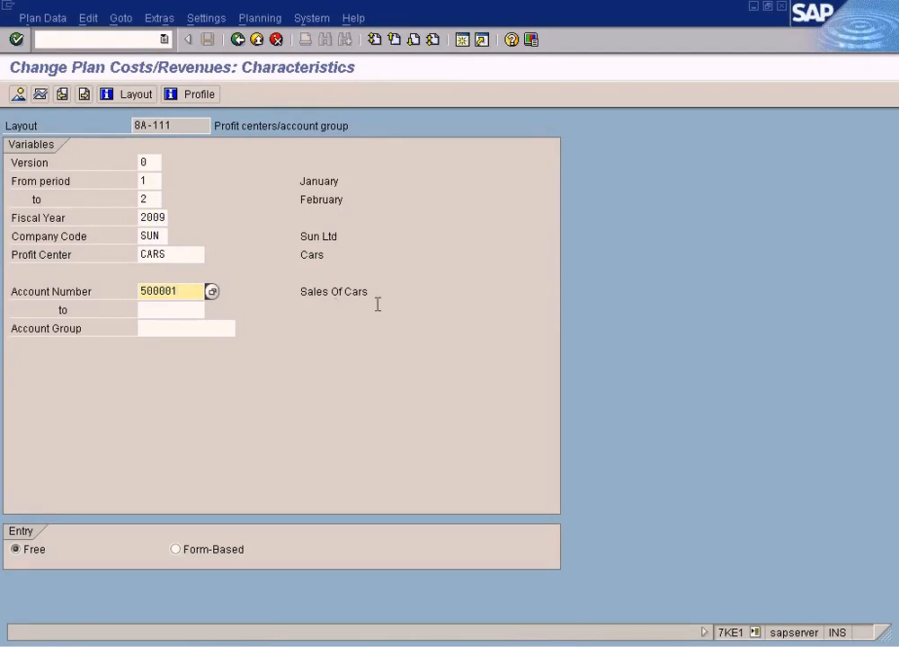
left_click(171, 291)
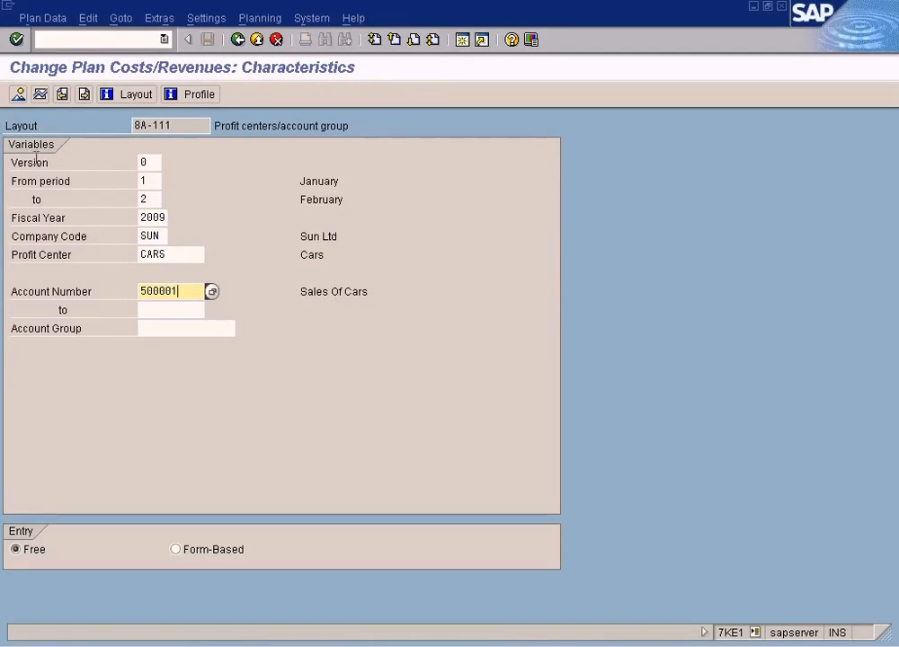
mouse_move(180, 284)
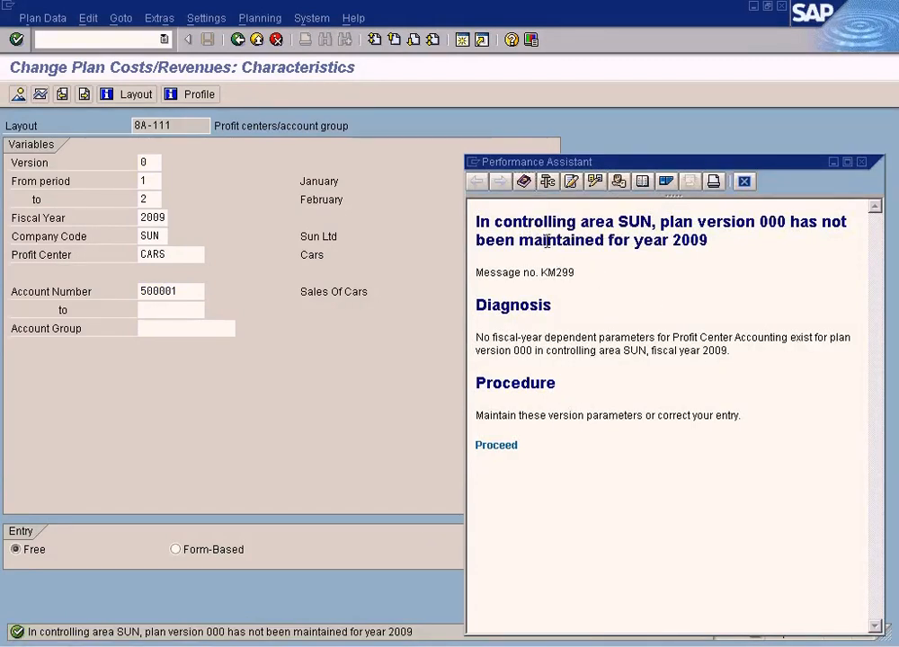
mouse_move(614, 265)
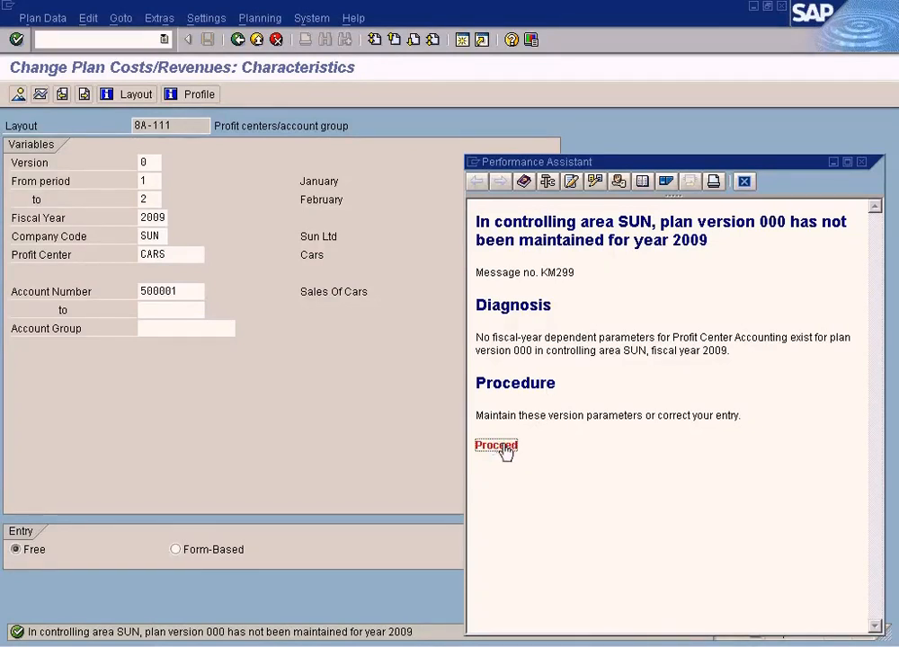
Step: Proceed past the unmaintained plan version 000 error for 2009 and close its explanation
left_click(495, 446)
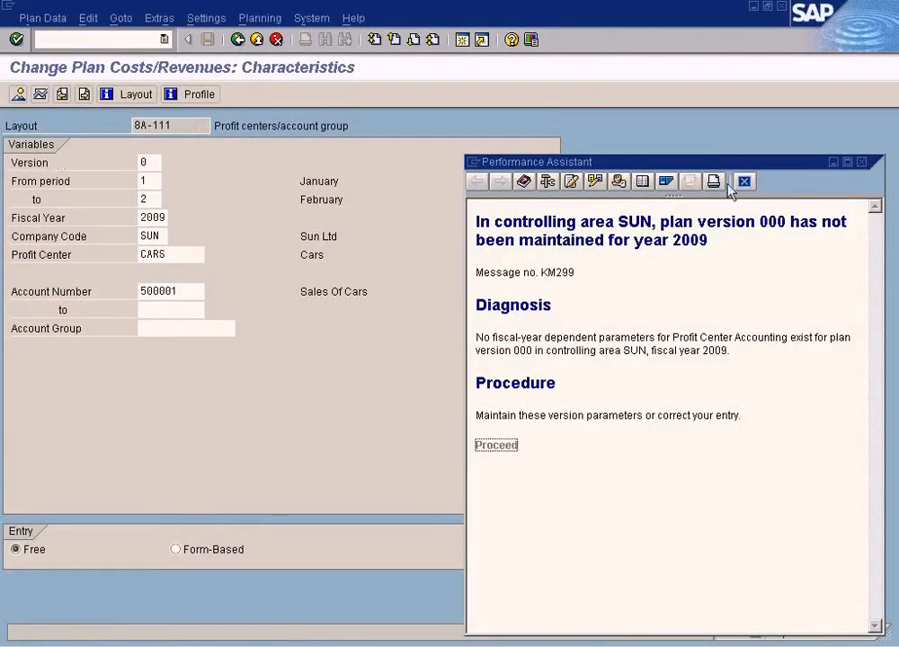
left_click(744, 181)
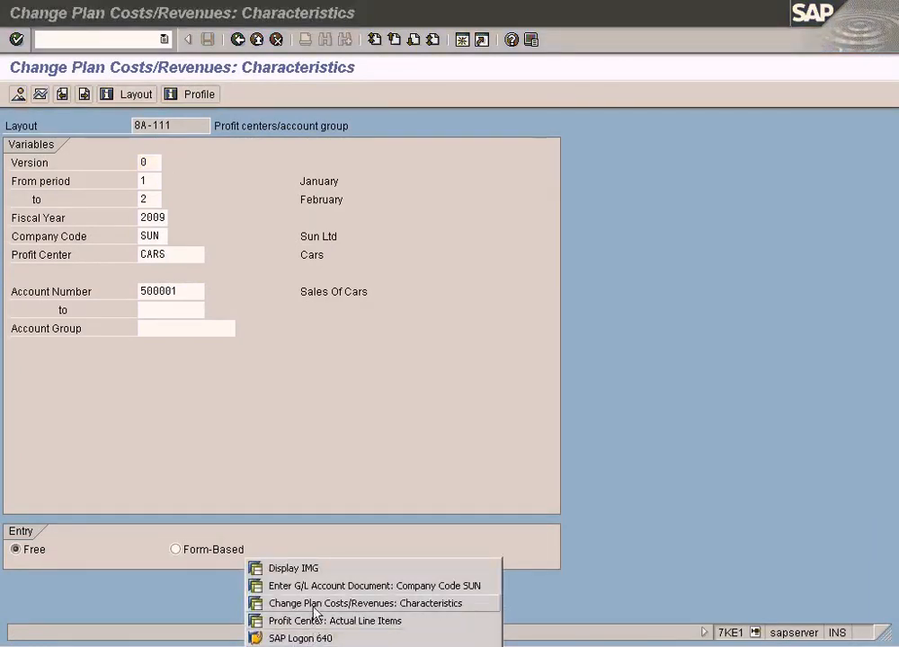
Step: Expand Profit Center Accounting's Plan Versions settings and open Maintain Plan Versions
left_click(293, 567)
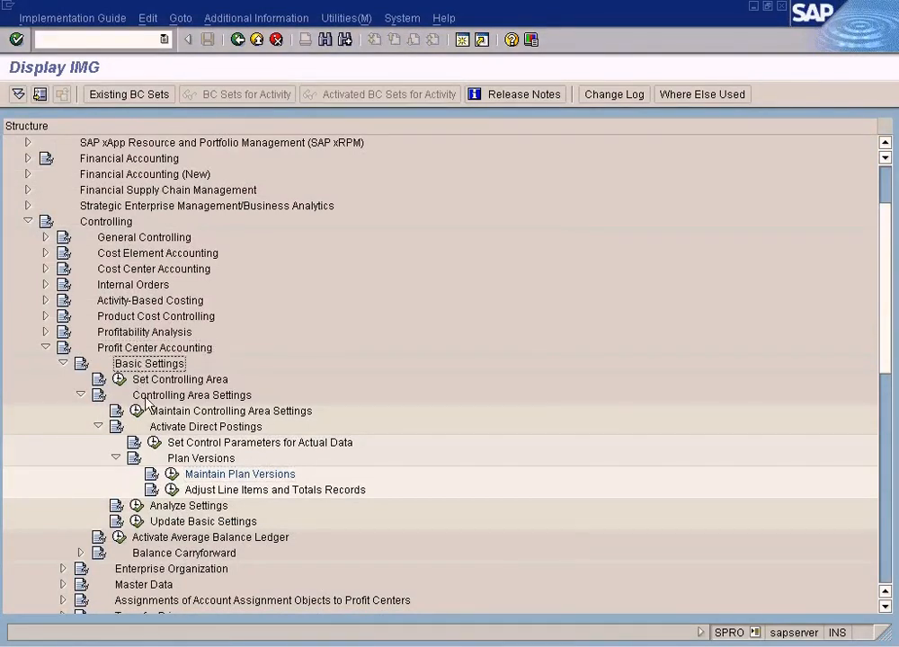
left_click(206, 426)
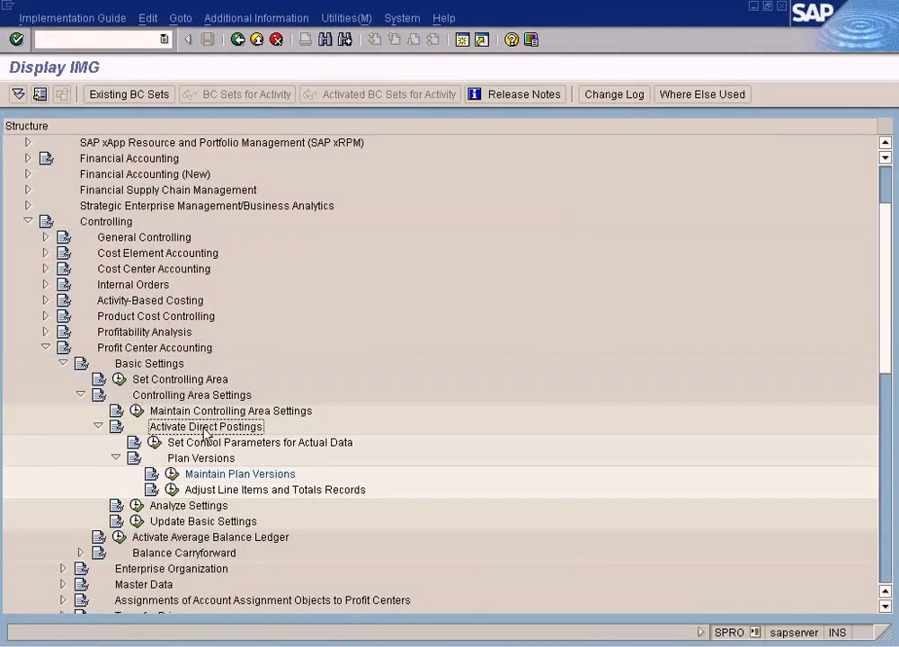
left_click(201, 458)
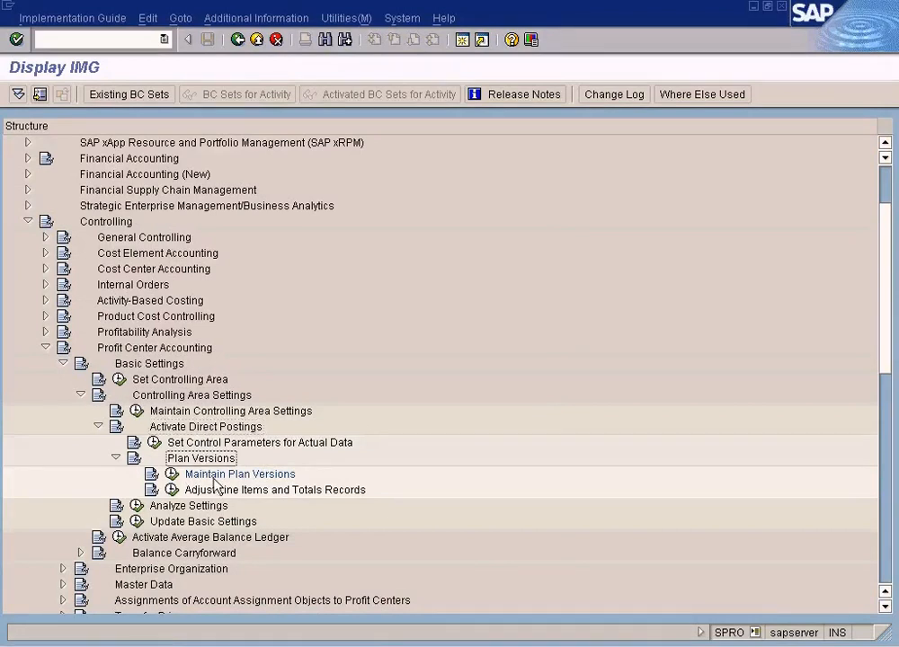
left_click(239, 473)
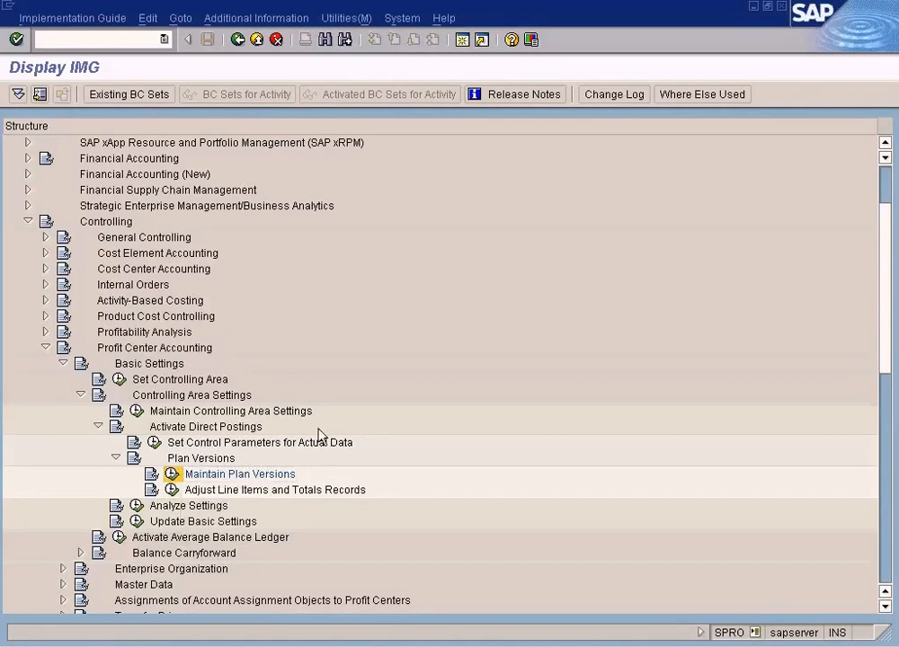
double_click(240, 473)
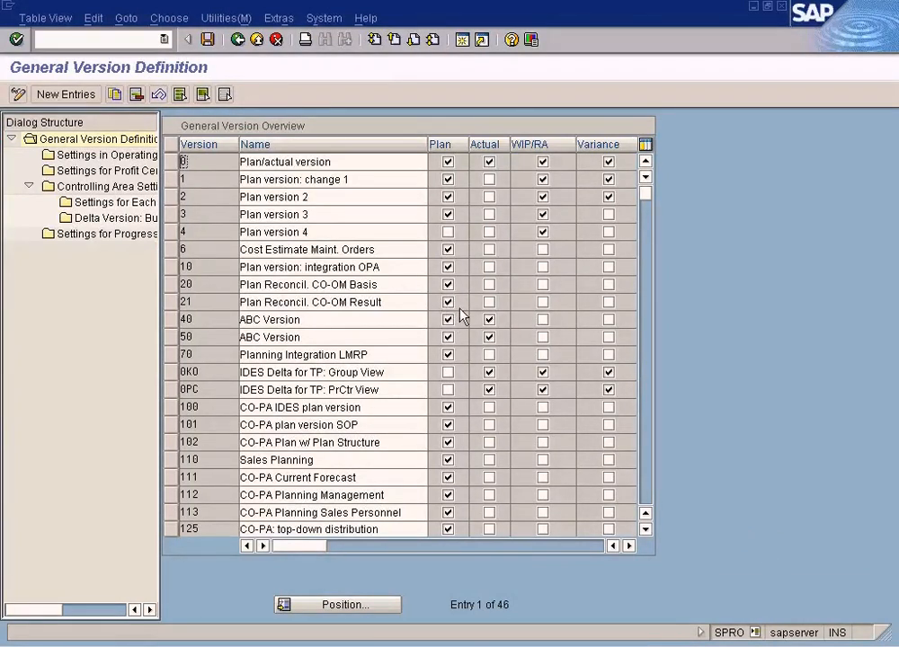
Step: Select version 0 and open its Settings for Profit Center Accounting
left_click(172, 161)
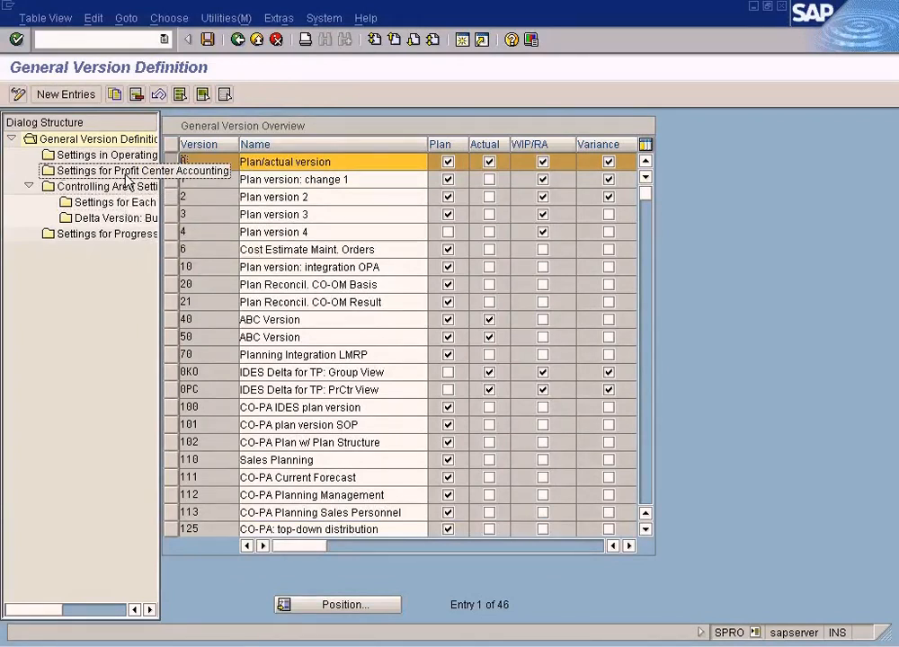
double_click(142, 171)
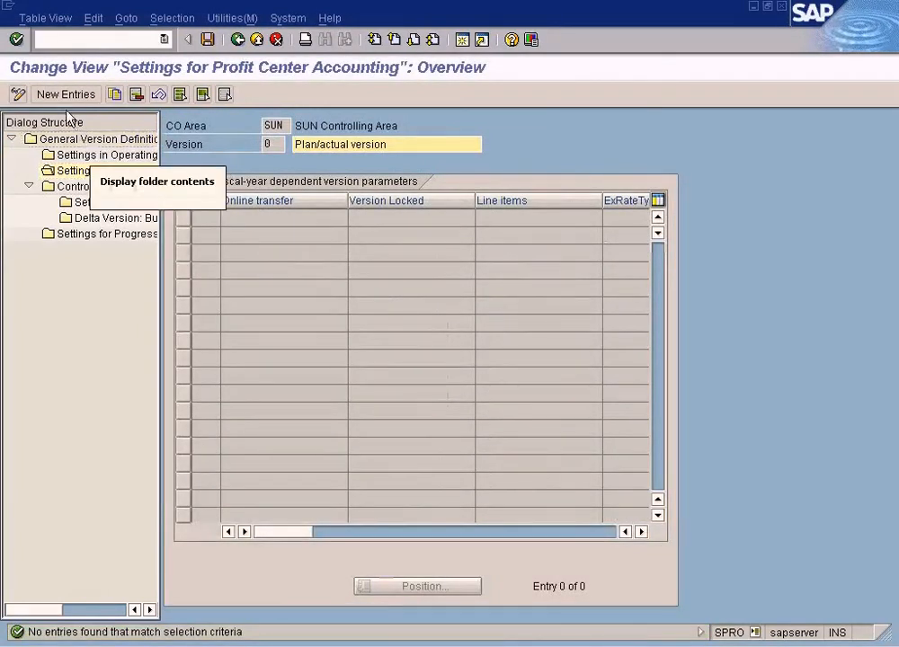
Step: Add fiscal year 2009 for version 0 with online transfer, line items, and exchange rate M
left_click(65, 93)
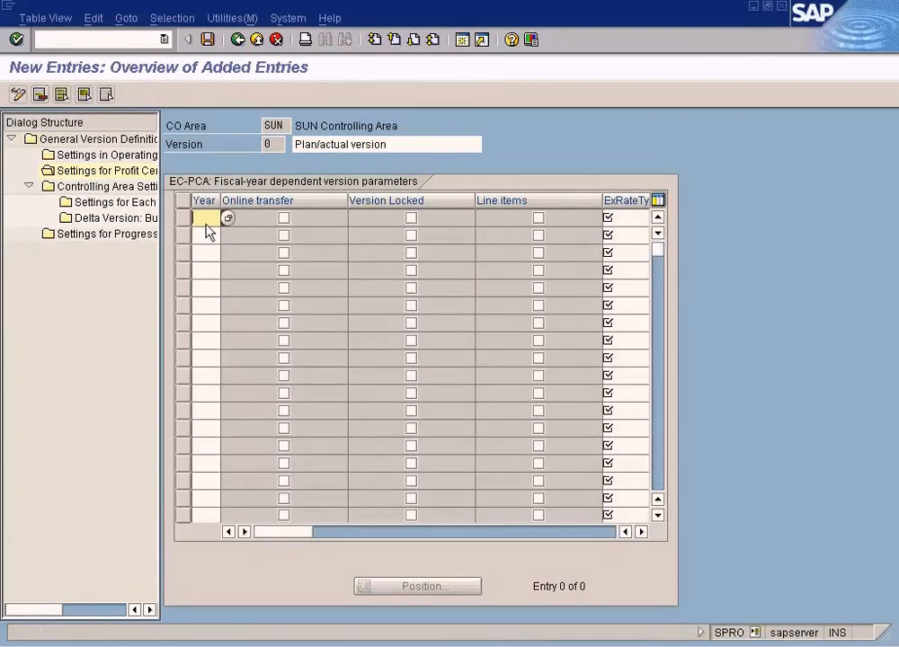
type("2009")
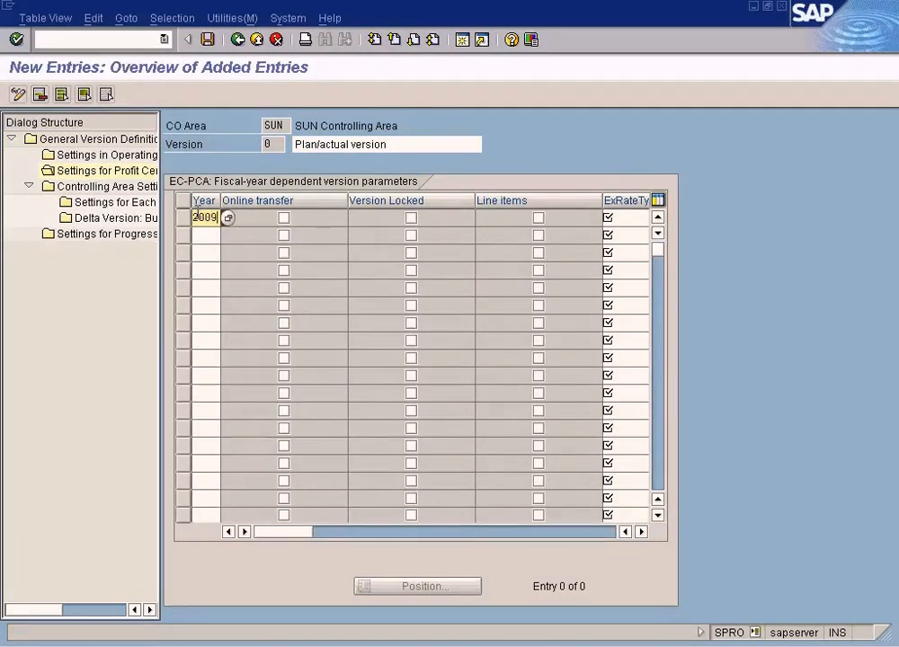
left_click(283, 217)
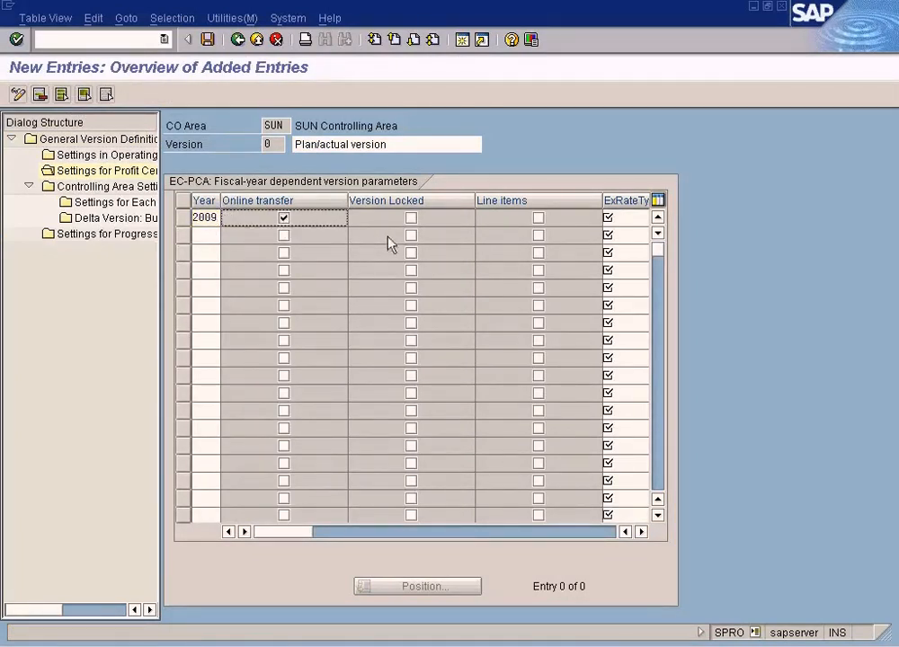
left_click(537, 218)
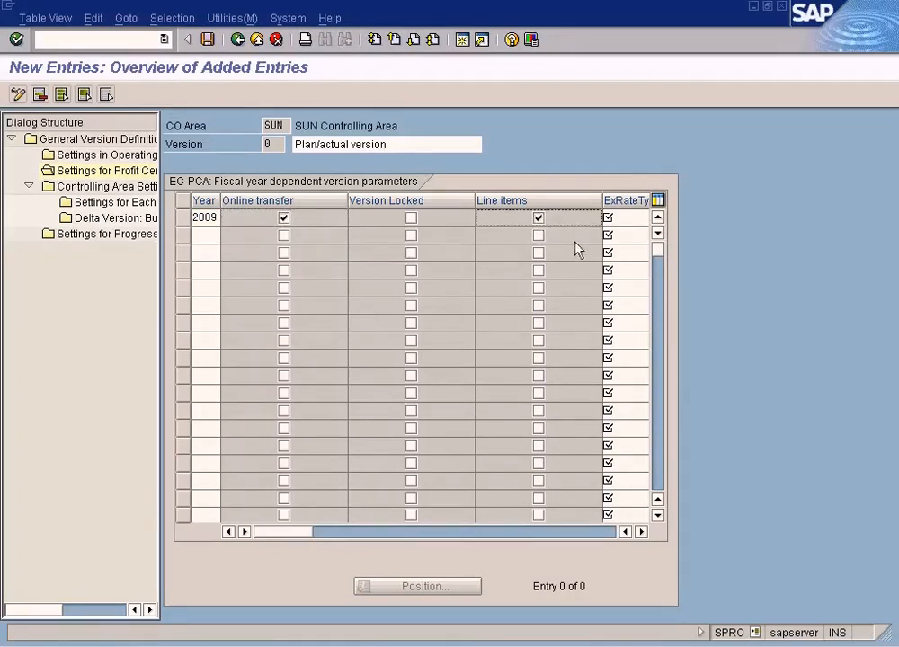
scroll("right", 3)
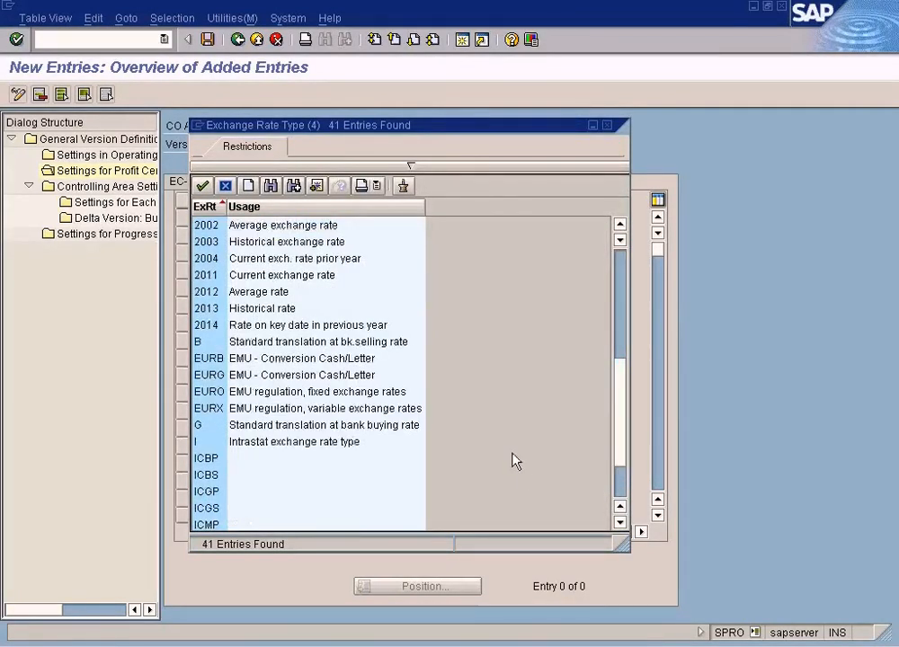
scroll("down", 3)
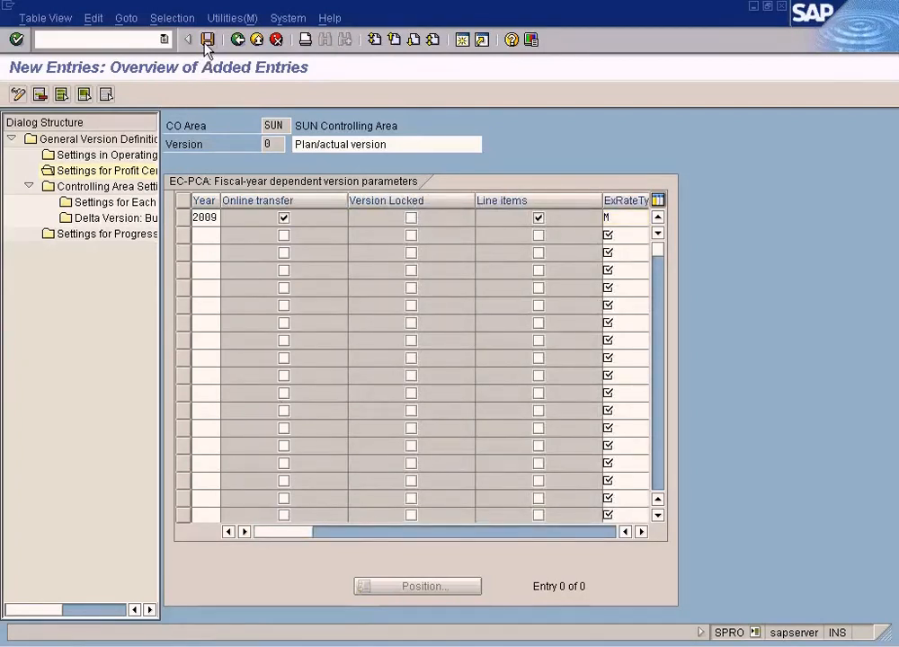
Step: Save the 2009 version 0 entry and back out to the IMG structure
left_click(209, 38)
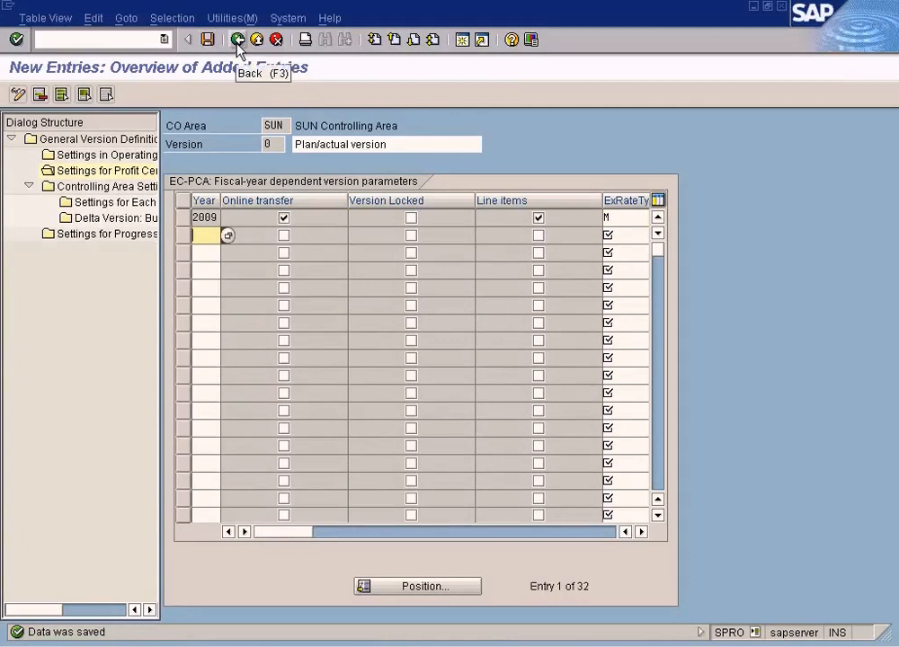
left_click(237, 38)
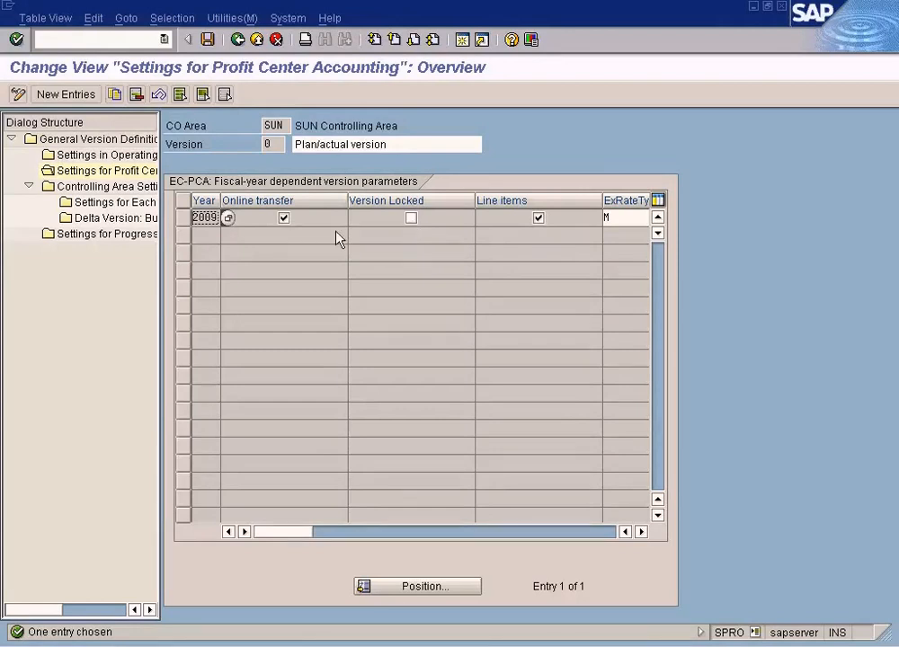
mouse_move(415, 195)
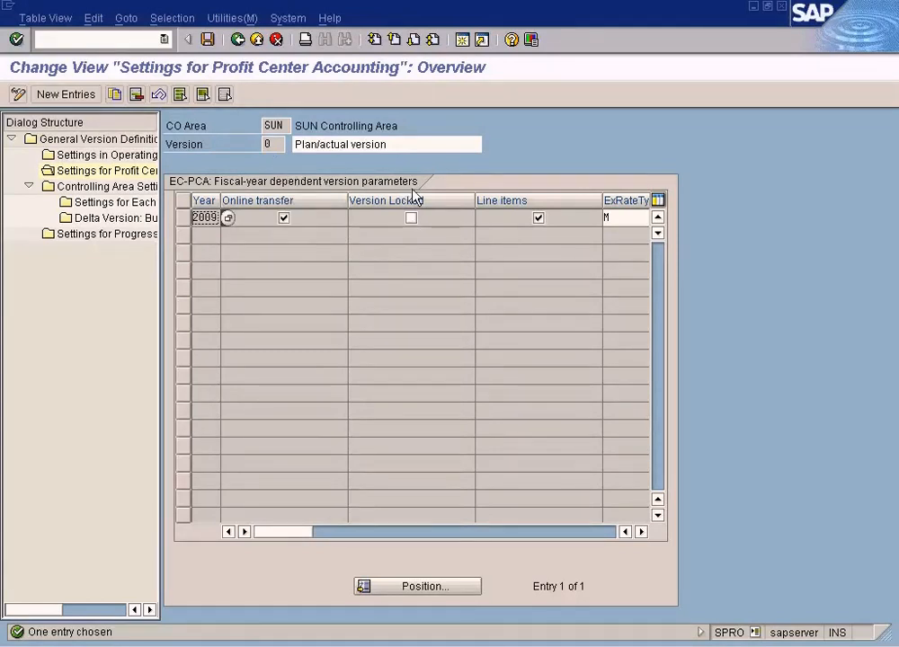
left_click(237, 39)
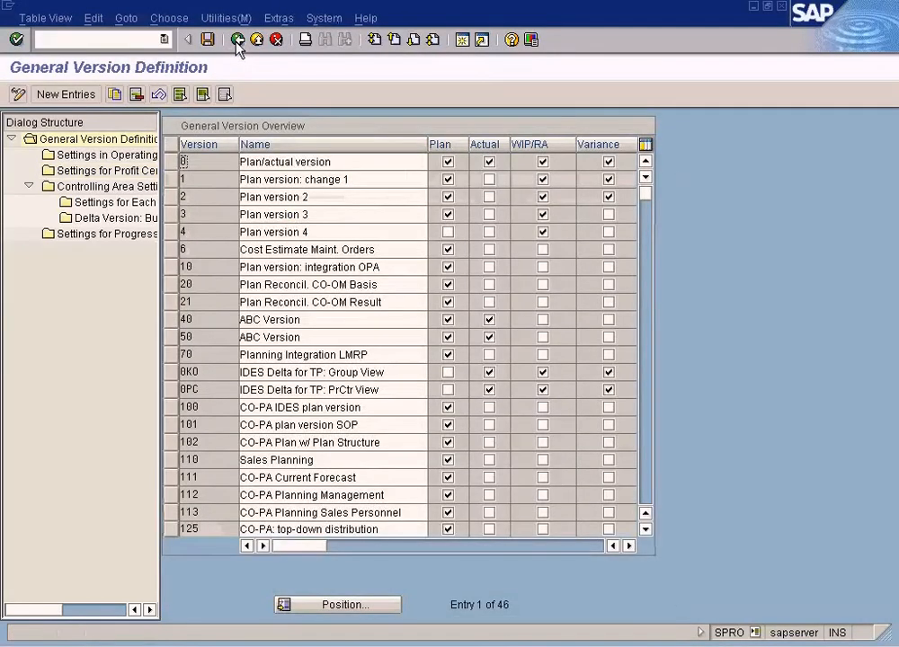
left_click(237, 38)
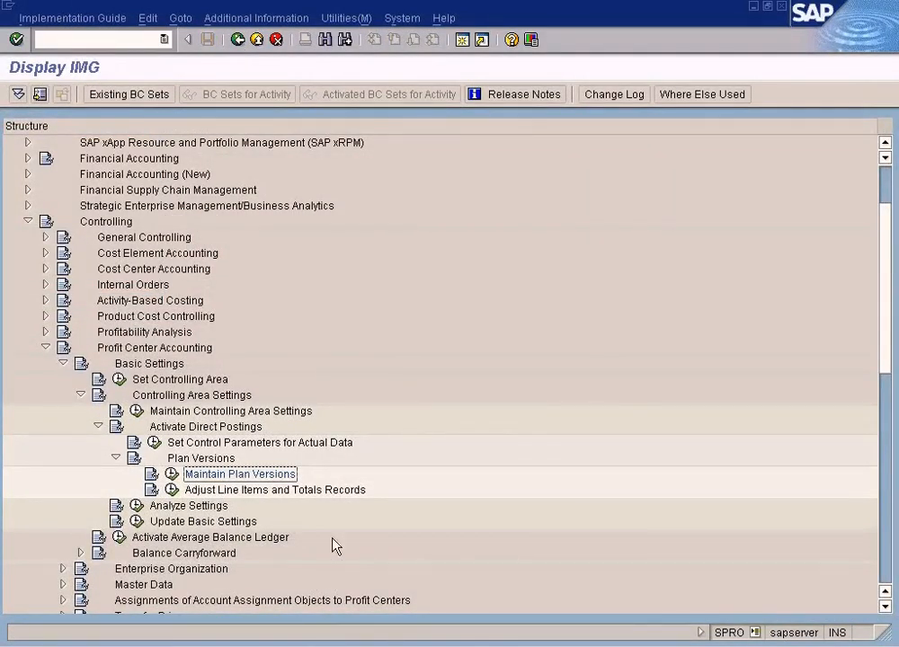
Step: Open 7KE1 for CARS, version 0, periods 1–2 of 2009, account 500001
double_click(239, 474)
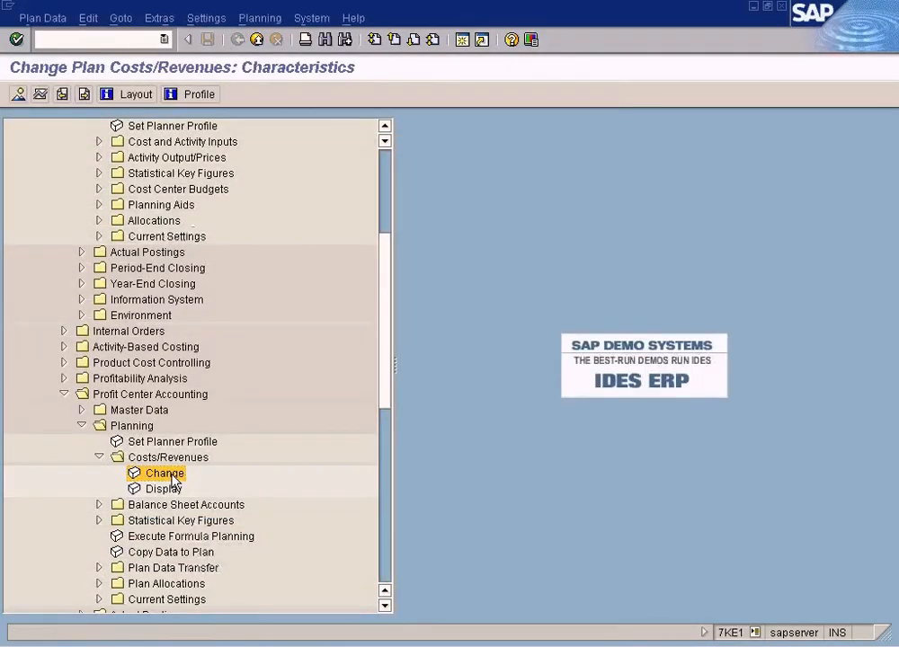
double_click(164, 473)
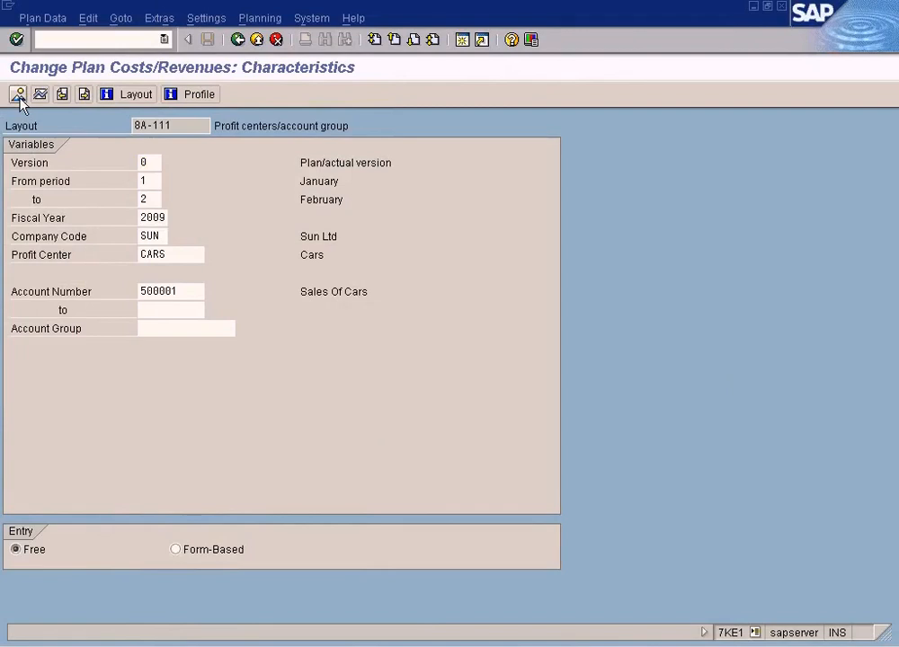
left_click(18, 93)
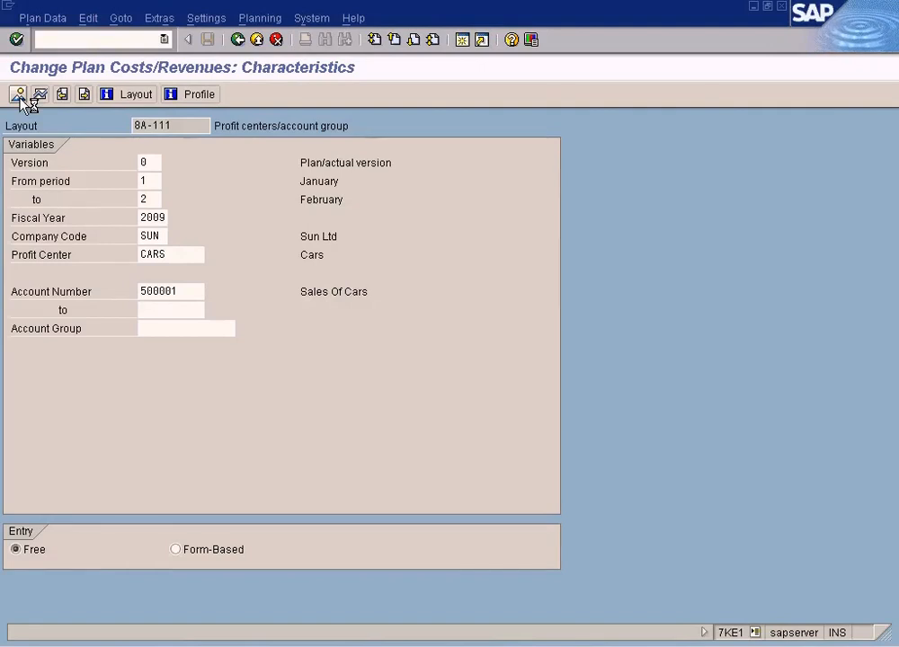
left_click(18, 93)
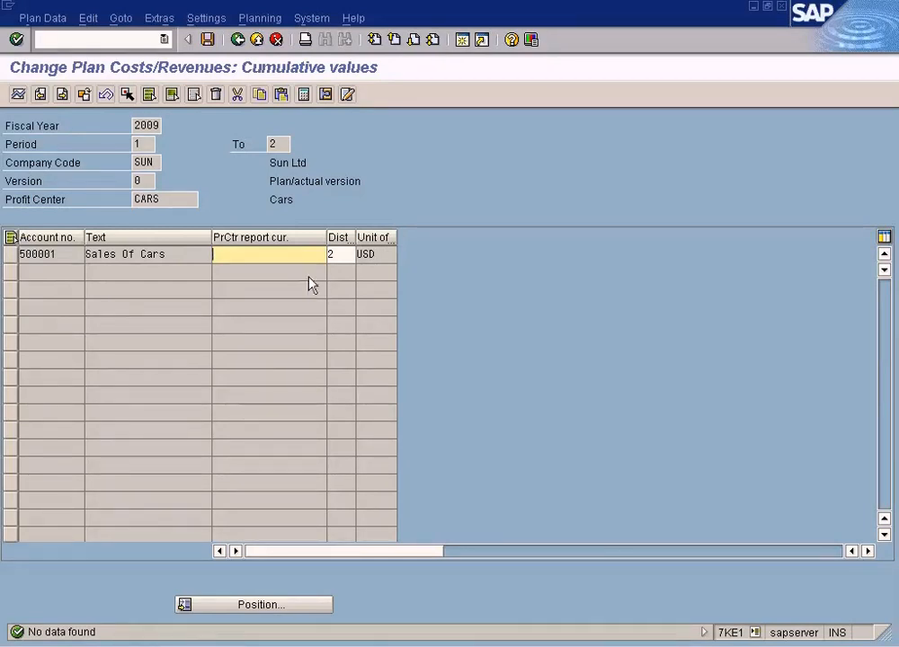
Step: Enter a plan value of 1000 for Sales Of Cars and set distribution key 1
type("1000")
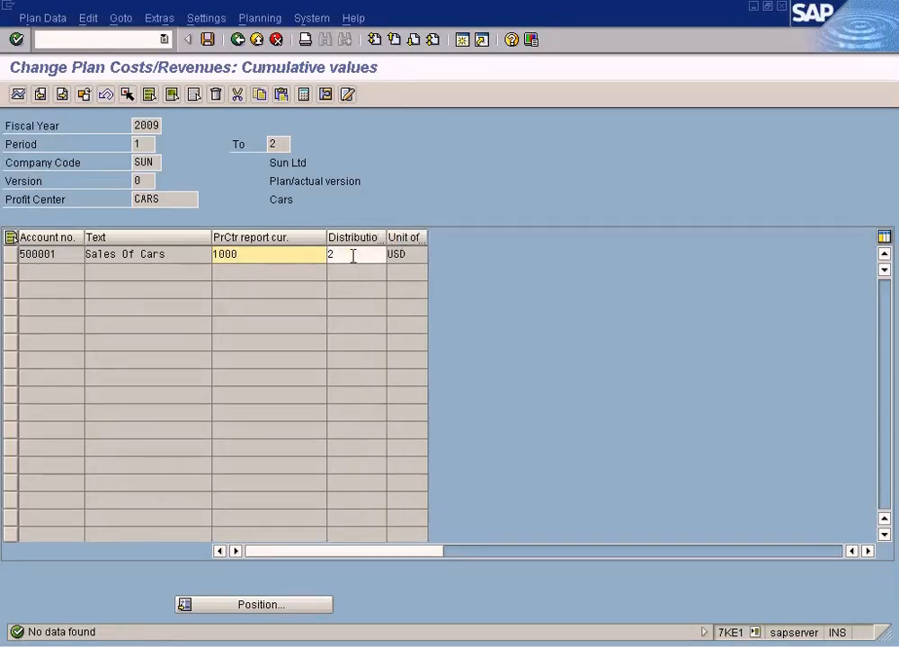
left_click(368, 255)
type("1")
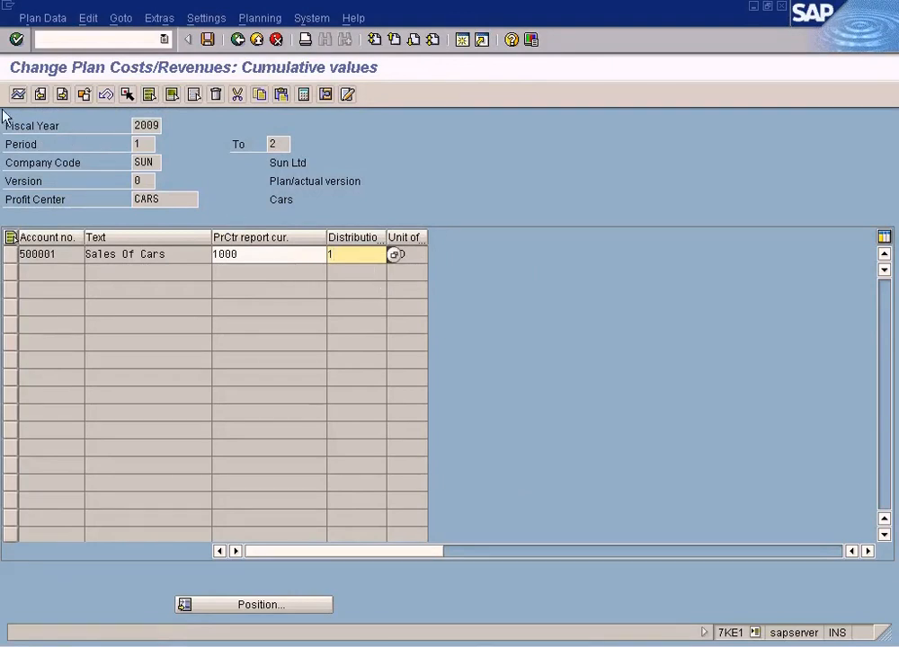
mouse_move(18, 95)
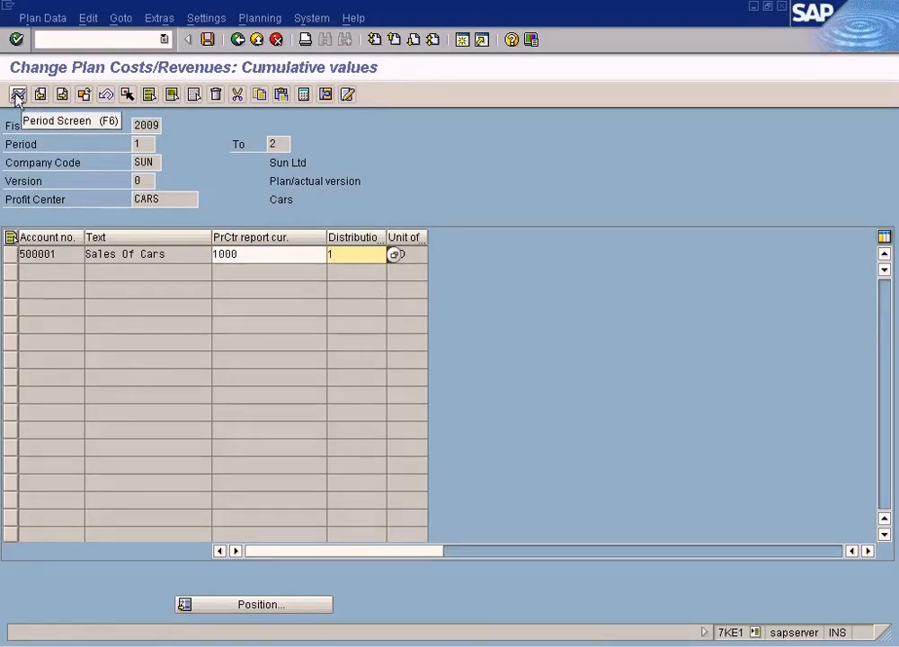
Step: Check the 500 USD January and February split, then save the 1,000 USD plan for account 500001
left_click(18, 94)
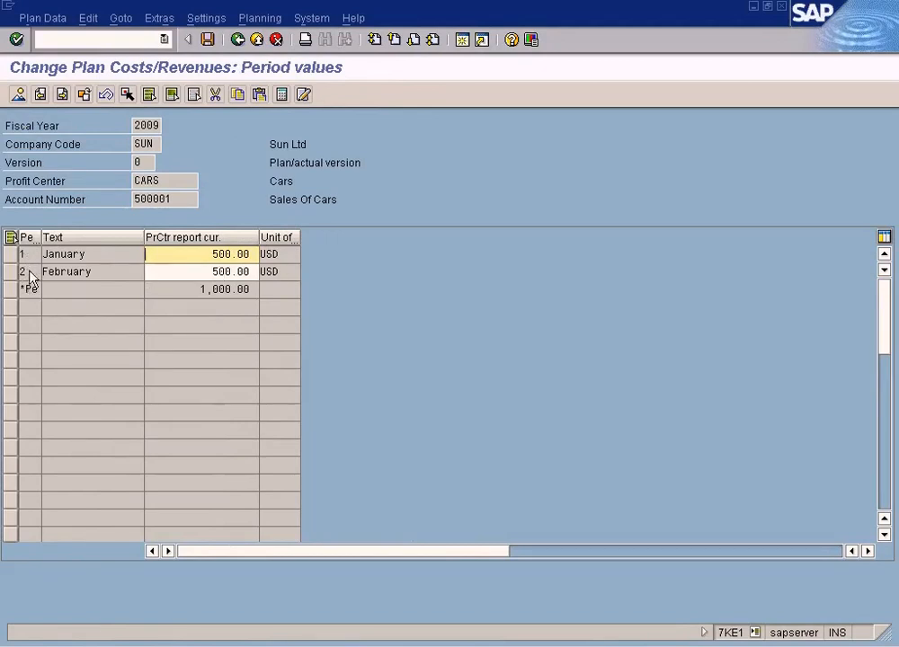
mouse_move(225, 129)
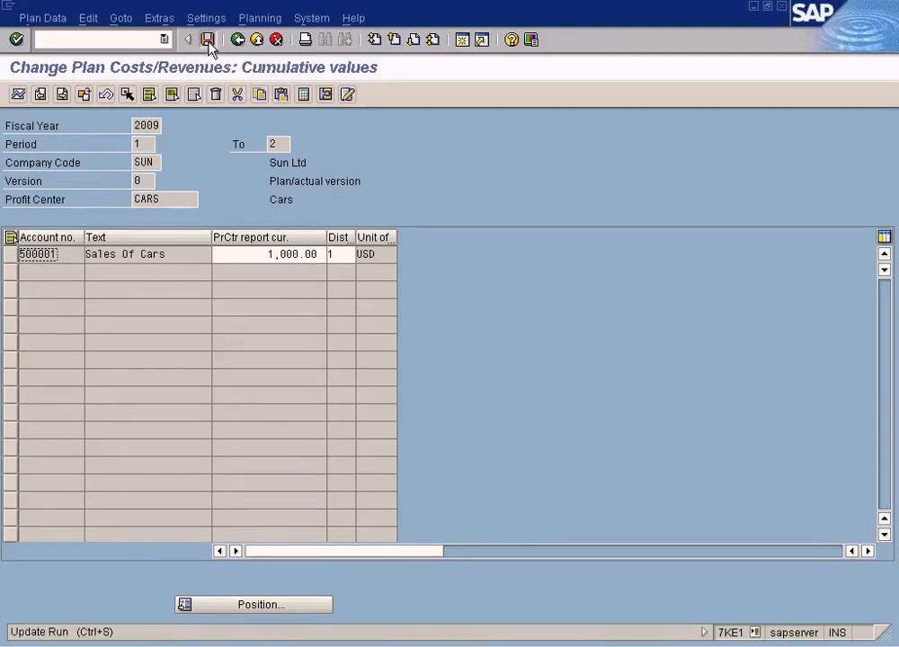
left_click(207, 39)
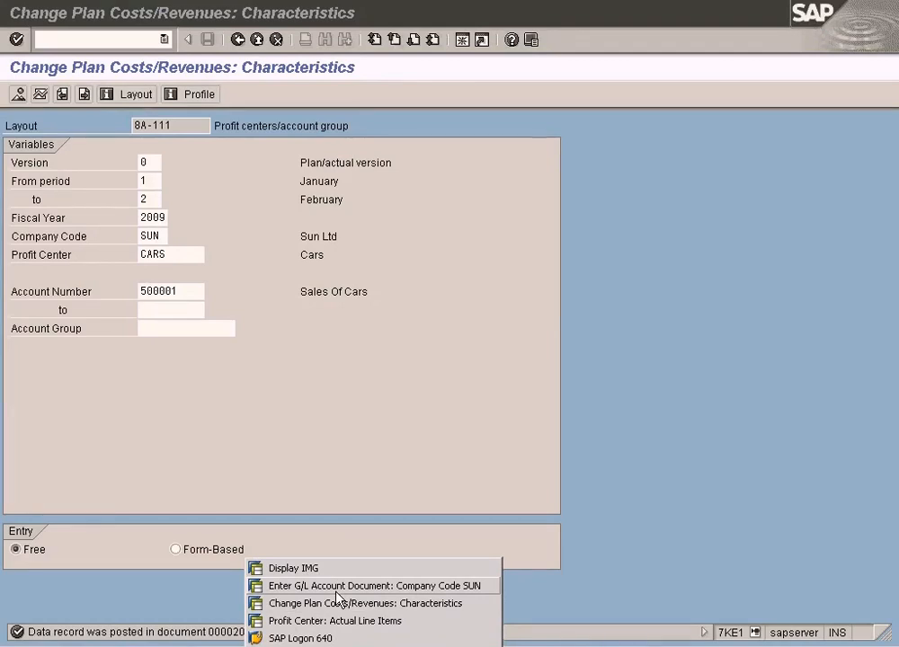
Step: In Easy Access, expand Accounting > Controlling > Profit Center Accounting down to its reports
left_click(377, 585)
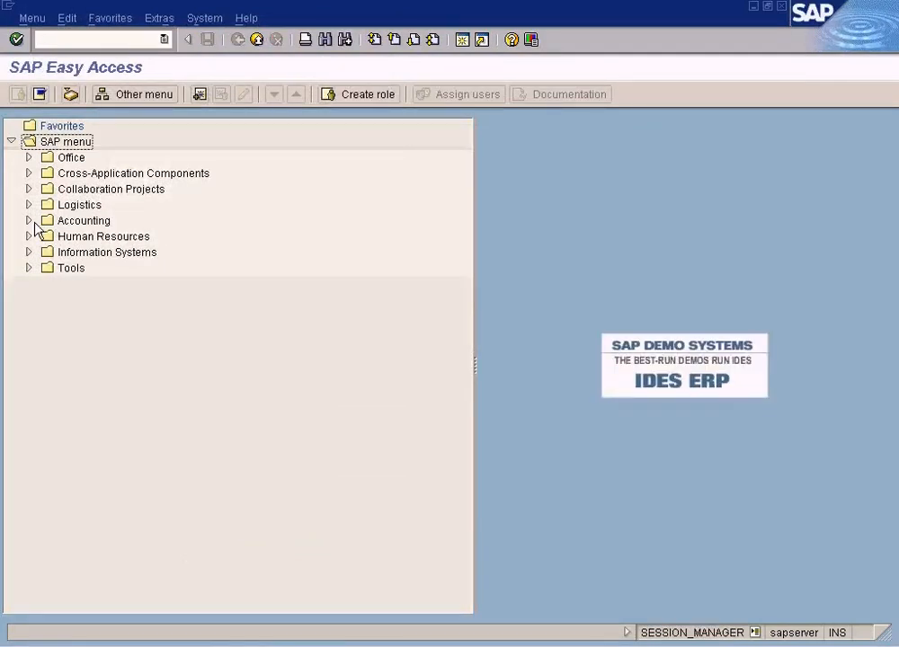
left_click(28, 220)
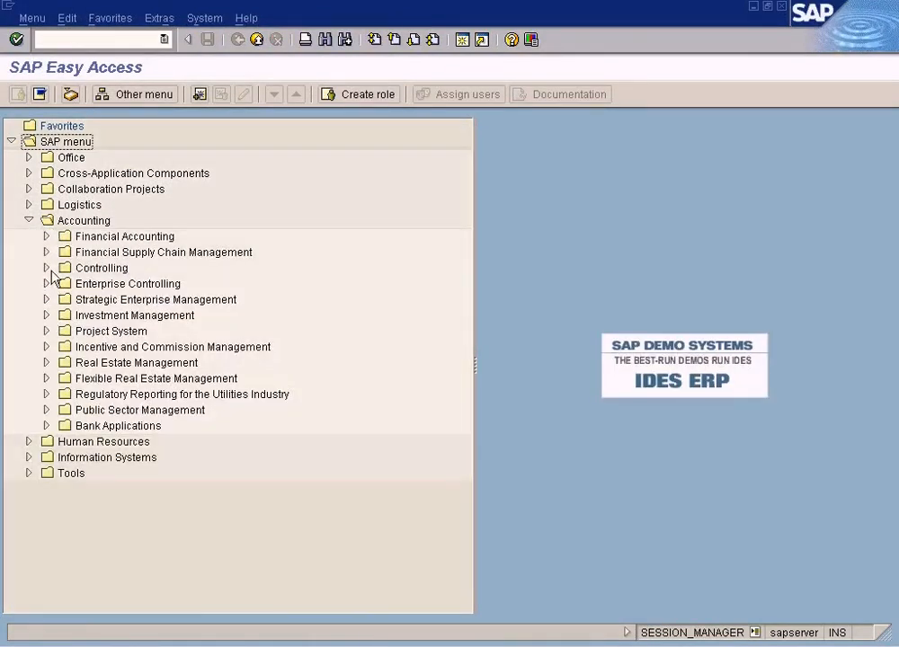
left_click(46, 268)
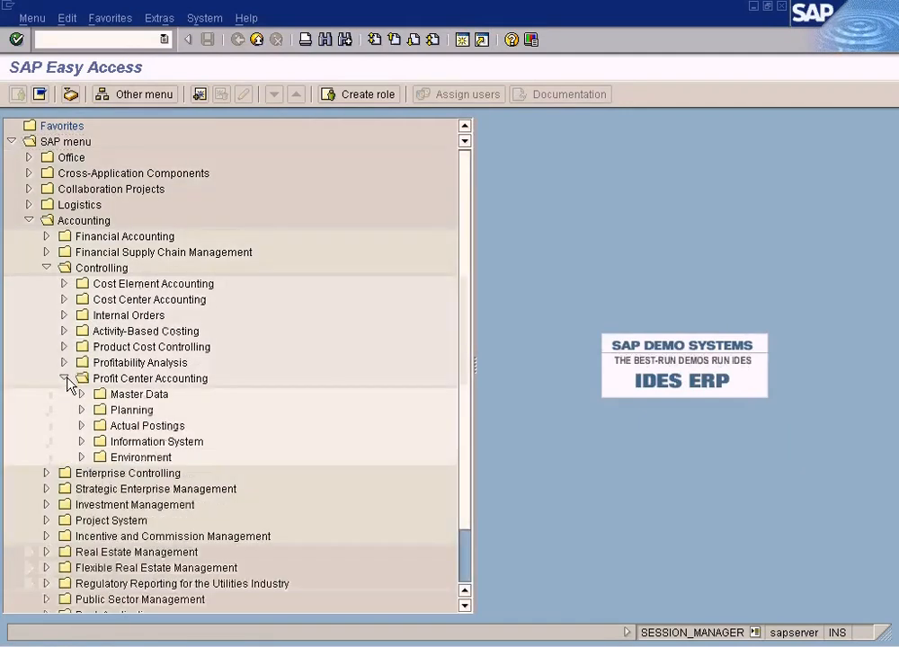
left_click(81, 441)
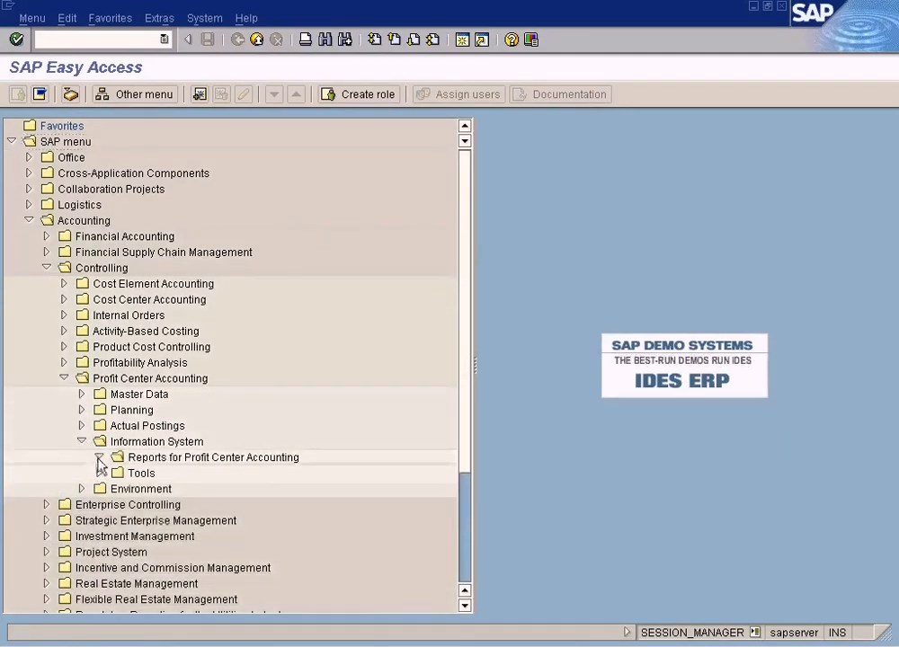
left_click(101, 457)
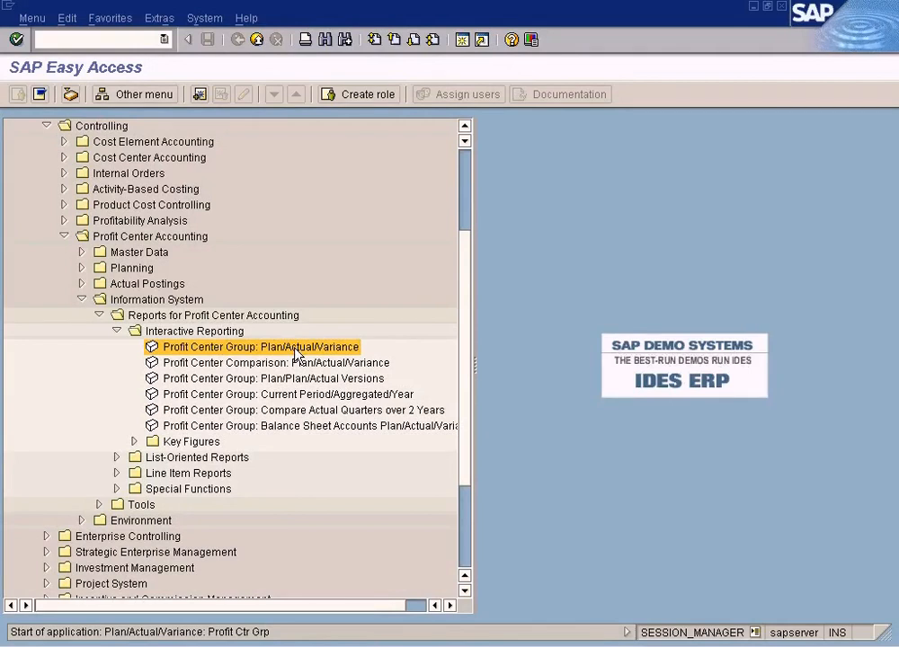
Step: Open Profit Center Group: Plan/Actual/Variance with From period 1 and To period 2
double_click(259, 347)
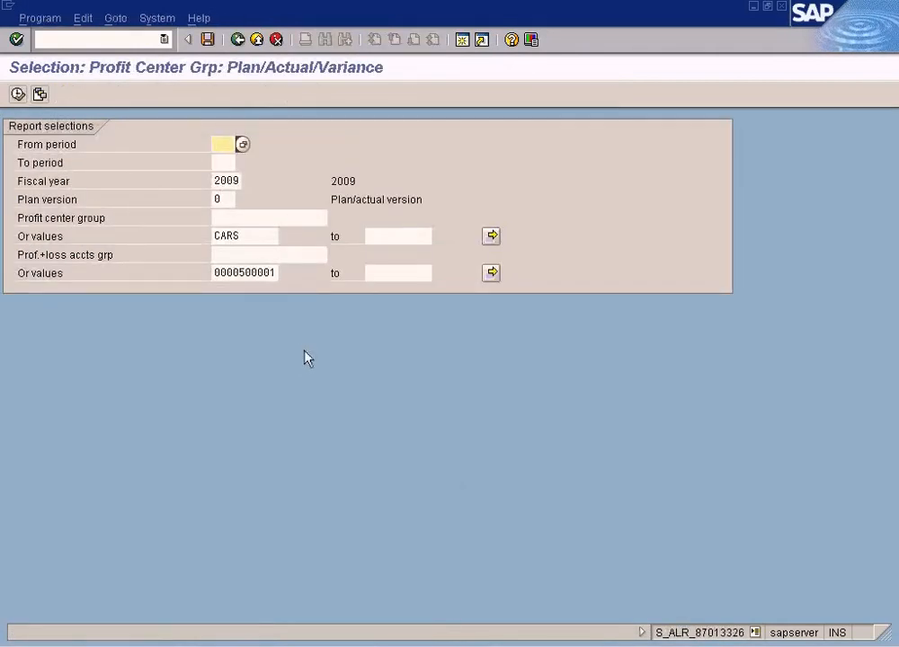
type("1")
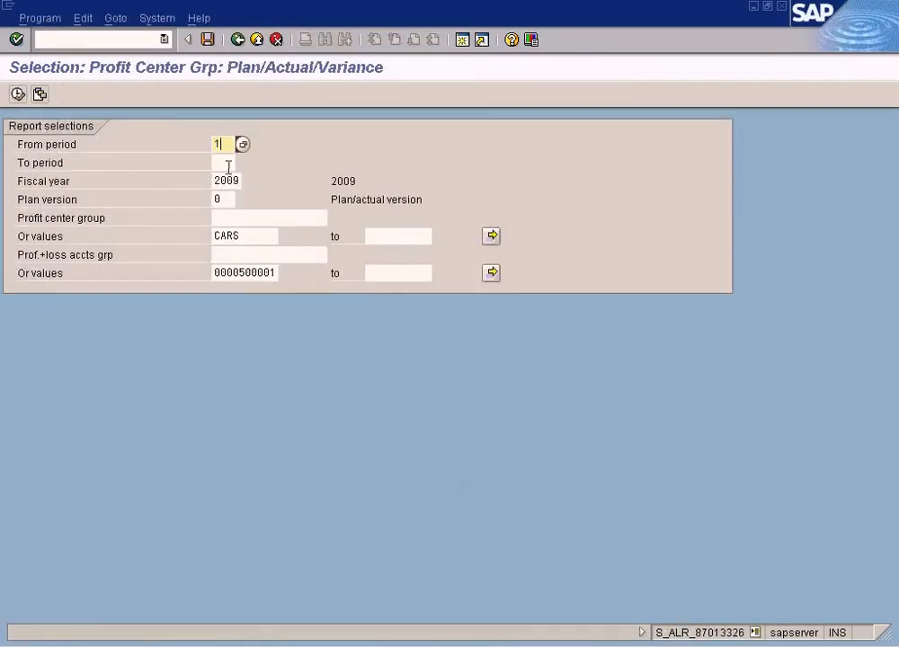
type("2")
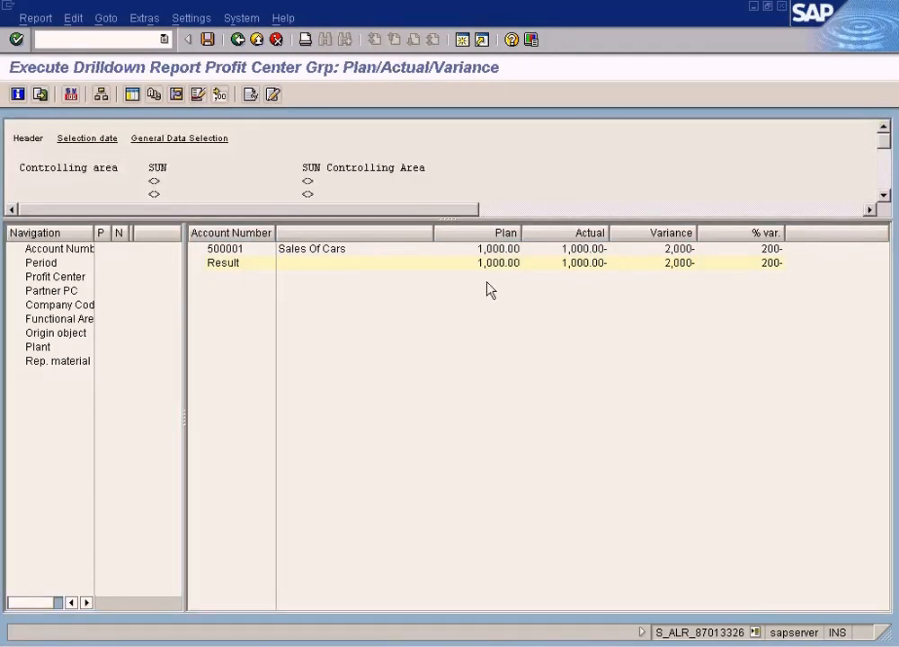
mouse_move(504, 268)
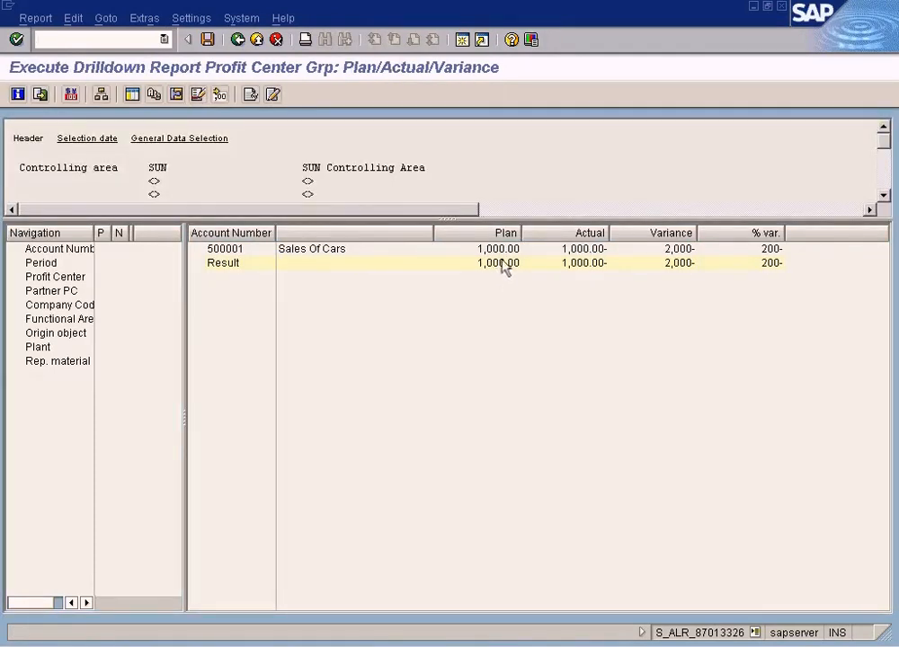
mouse_move(511, 259)
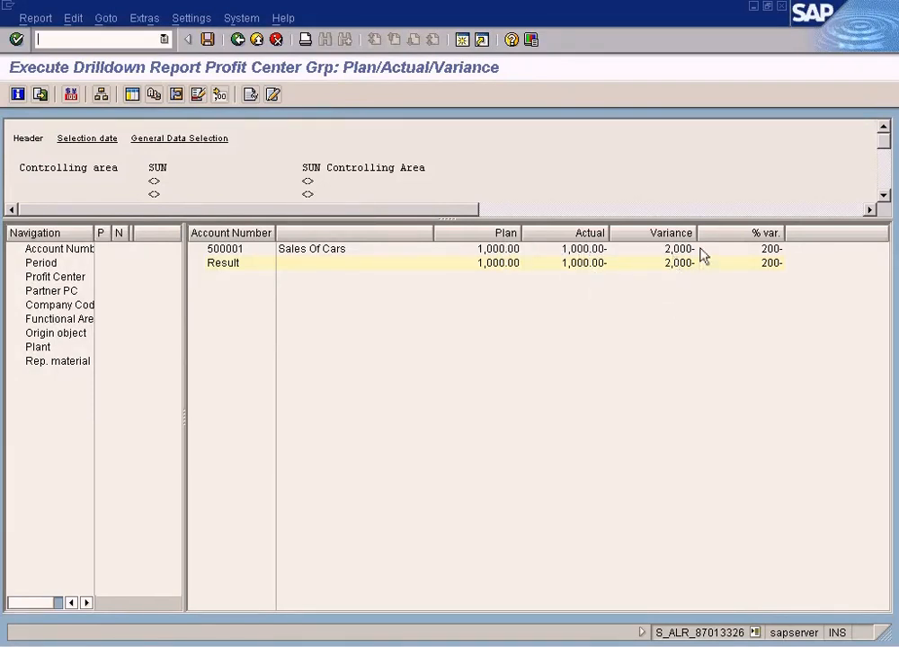
mouse_move(510, 261)
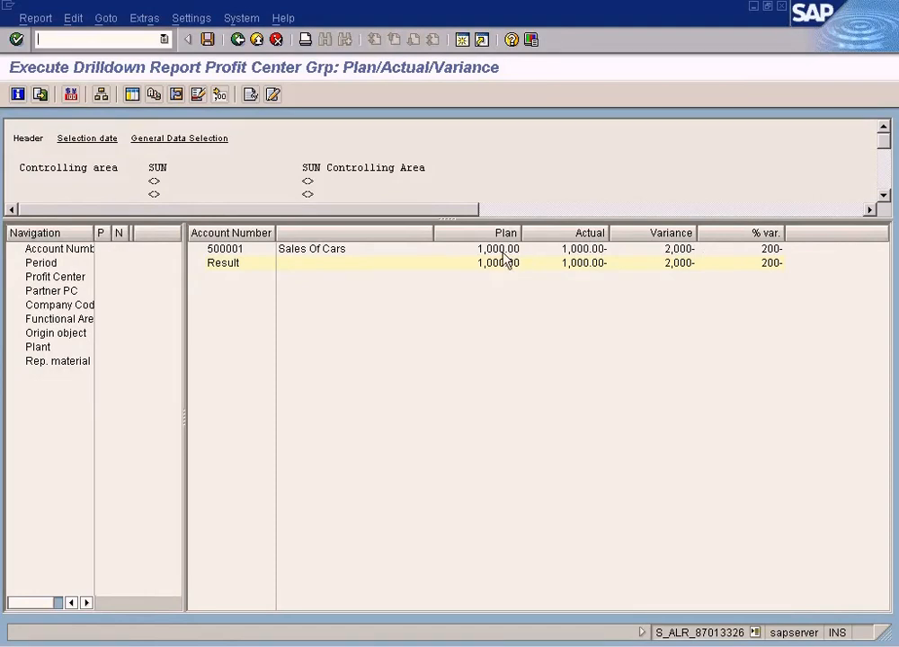
mouse_move(675, 260)
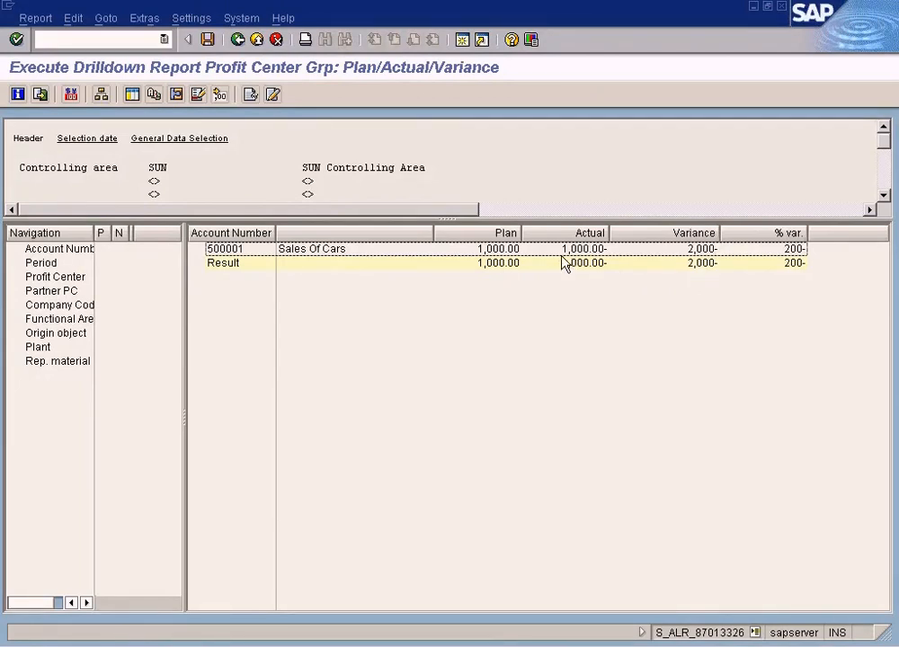
mouse_move(517, 232)
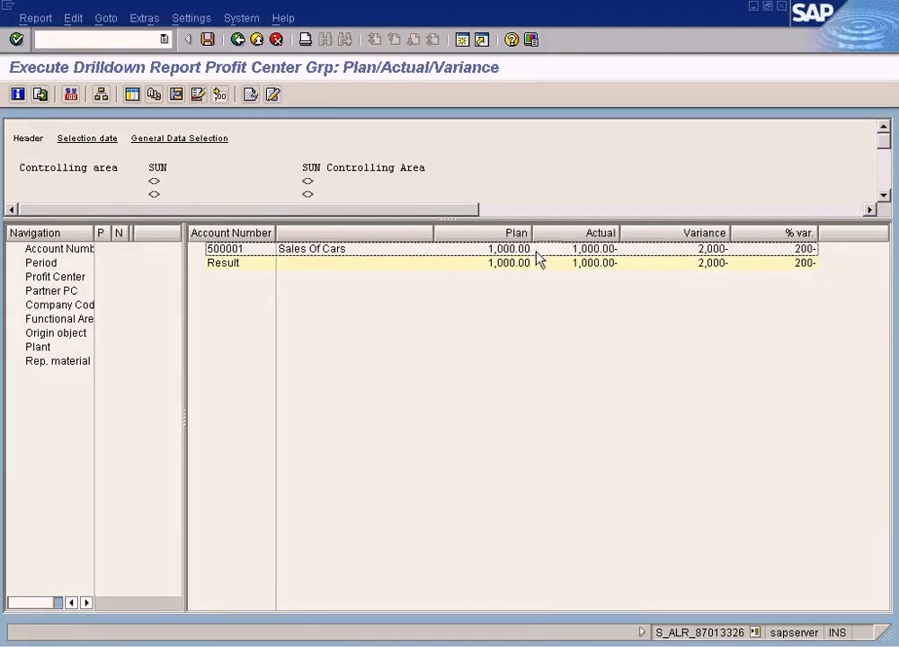
mouse_move(641, 259)
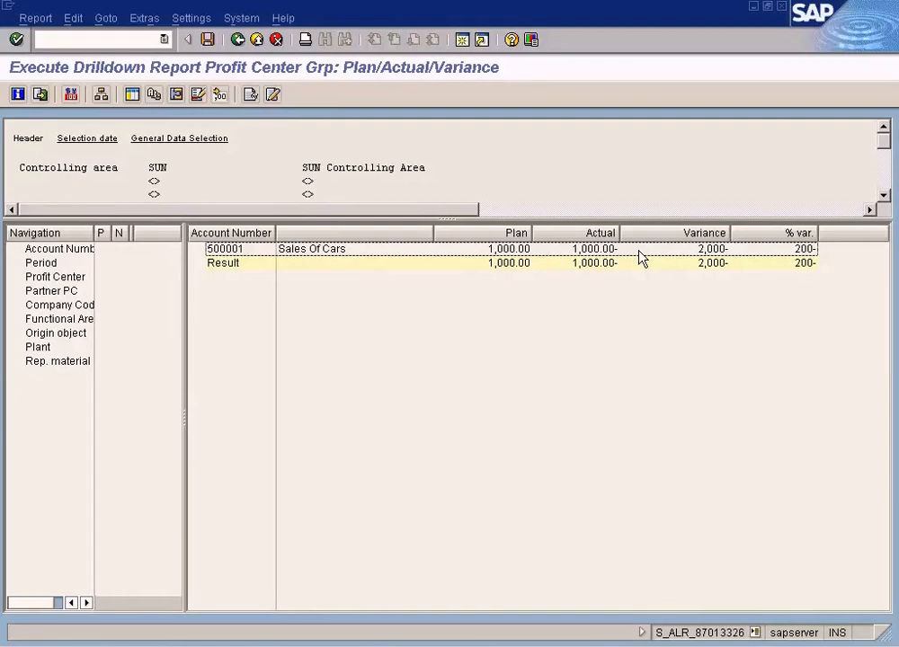
Step: Select the 1,000.00 plan figure for Sales Of Cars, which shows a 2,000- variance
left_click(508, 249)
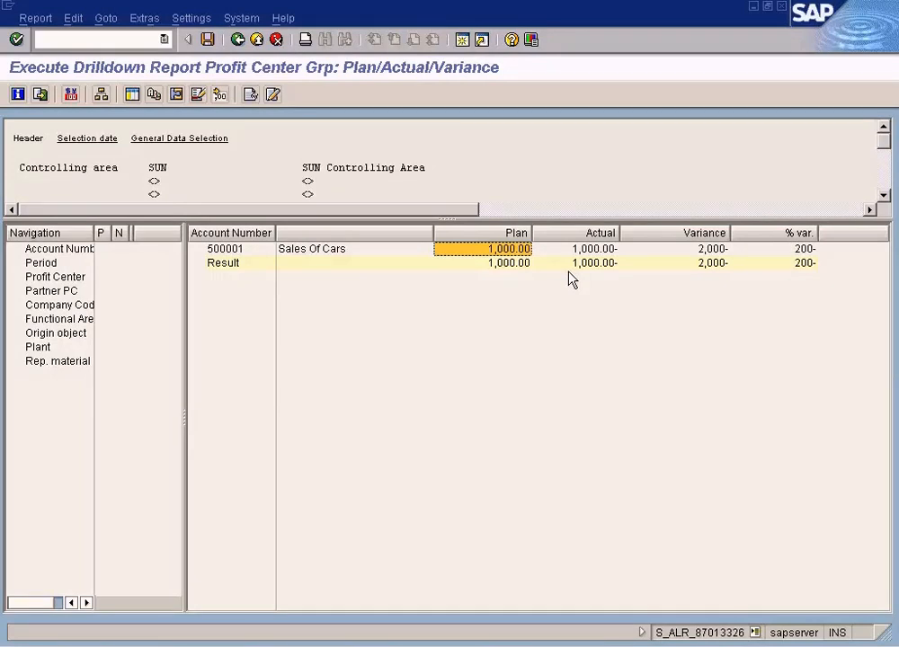
mouse_move(604, 254)
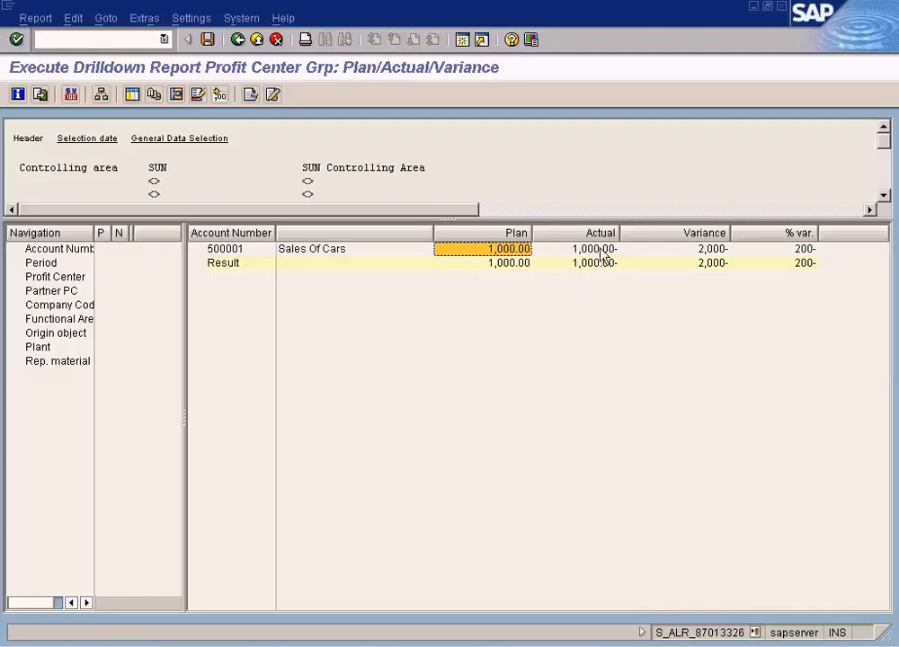
mouse_move(715, 258)
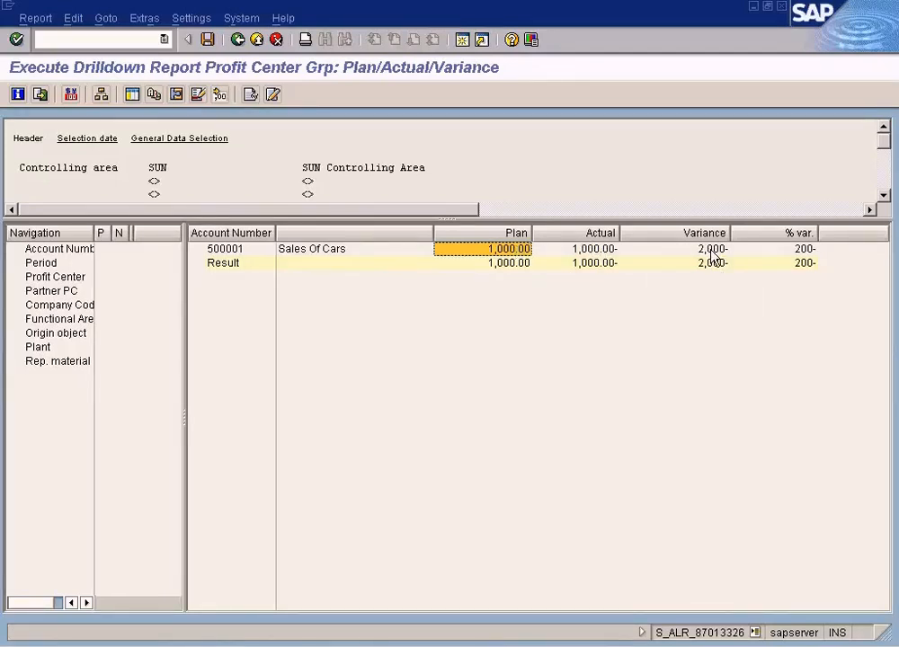
mouse_move(609, 258)
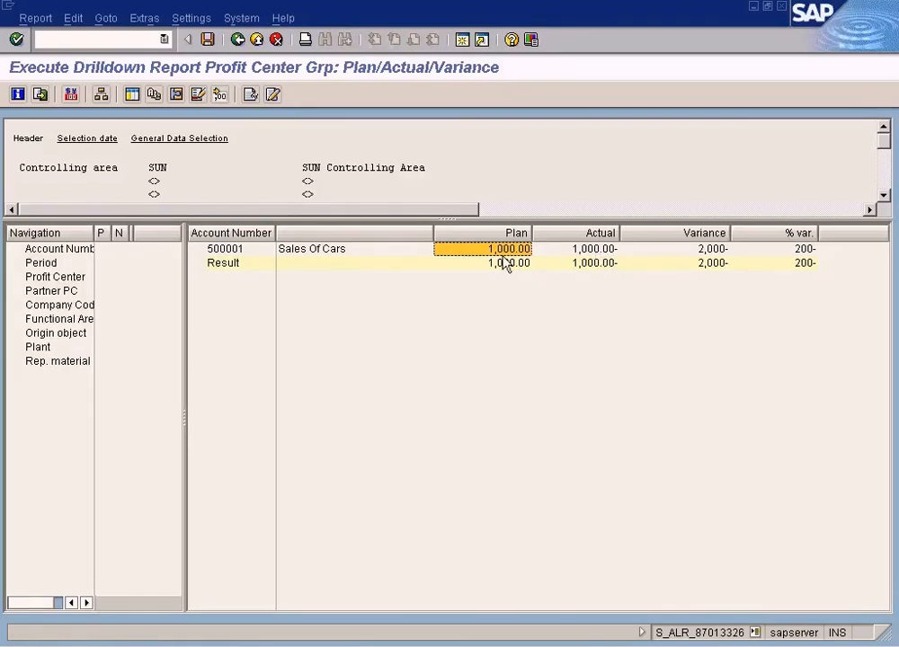
mouse_move(701, 263)
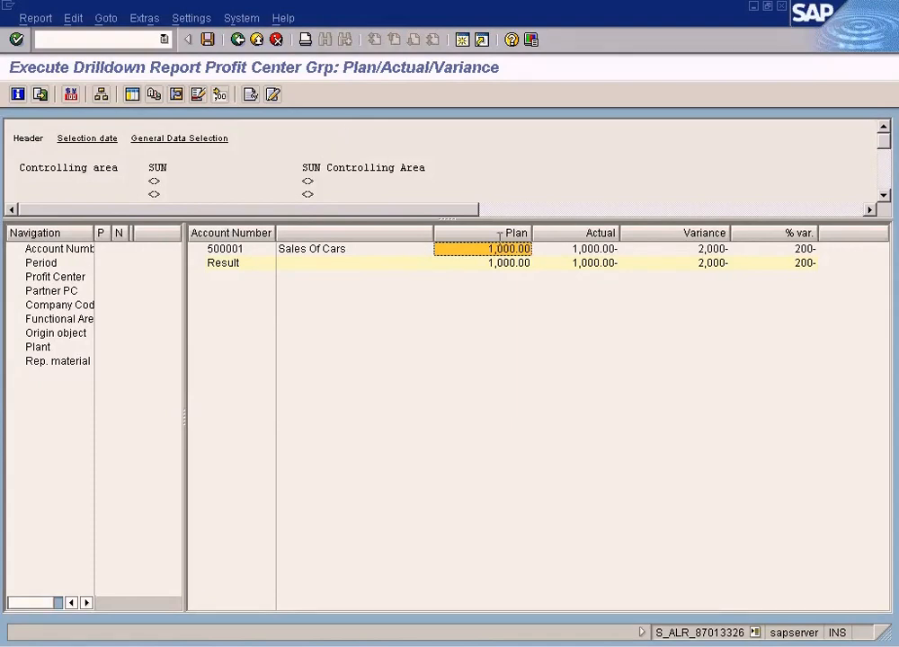
mouse_move(238, 38)
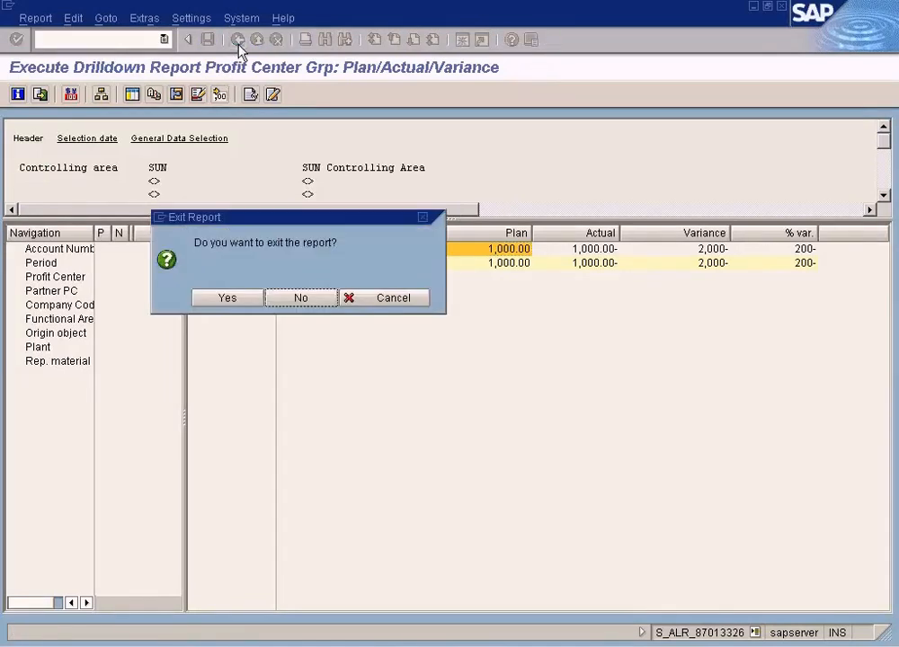
Step: Leave the report and open Planning > Costs/Revenues > Change for plan costs and revenues
left_click(226, 297)
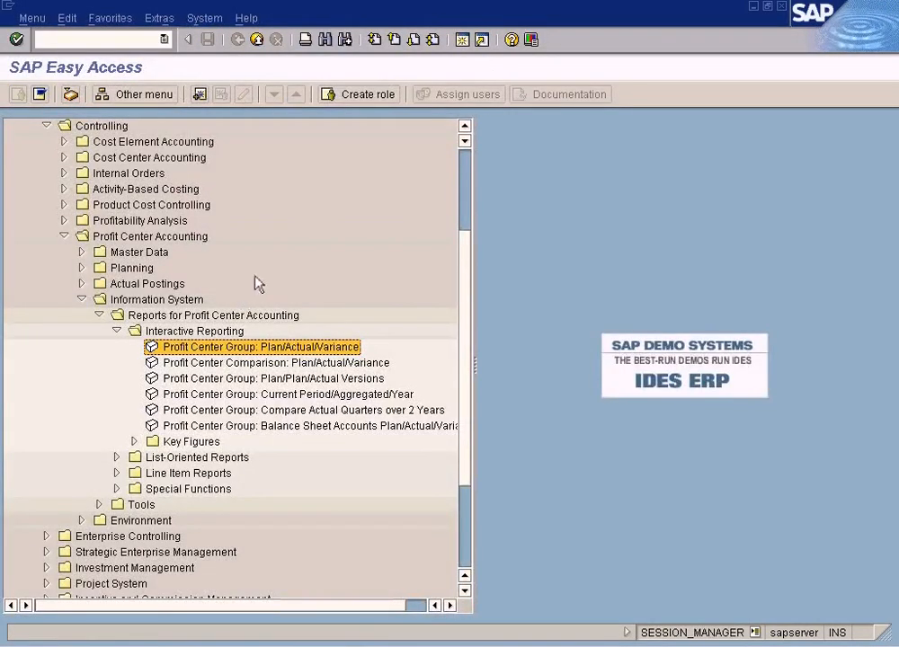
mouse_move(106, 297)
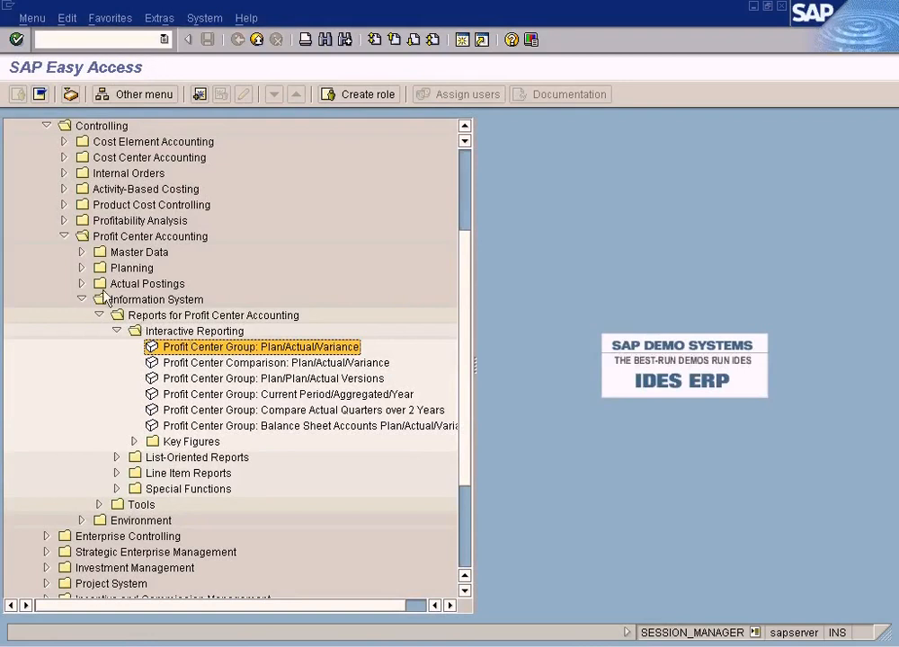
left_click(81, 268)
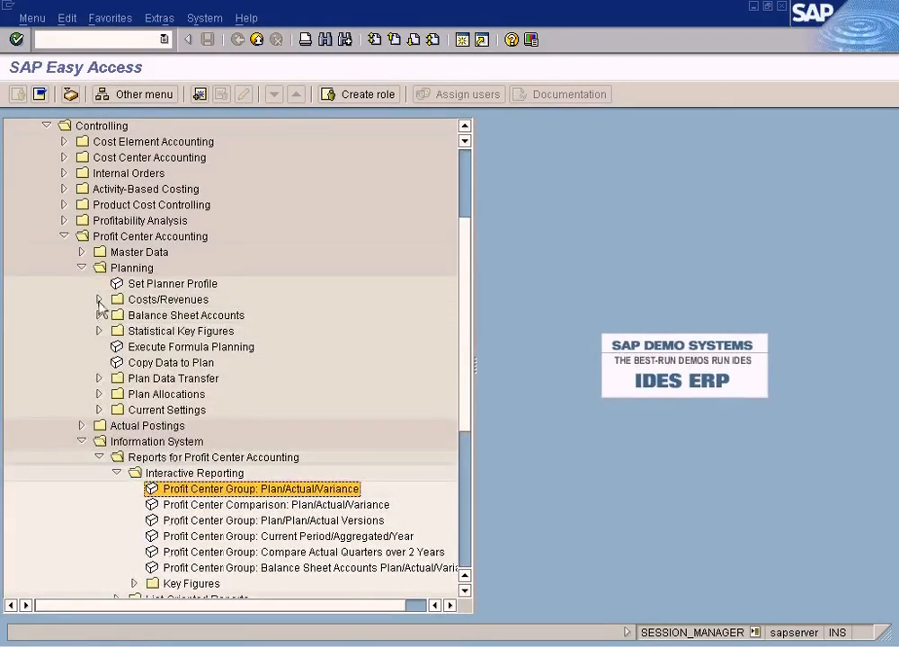
left_click(99, 300)
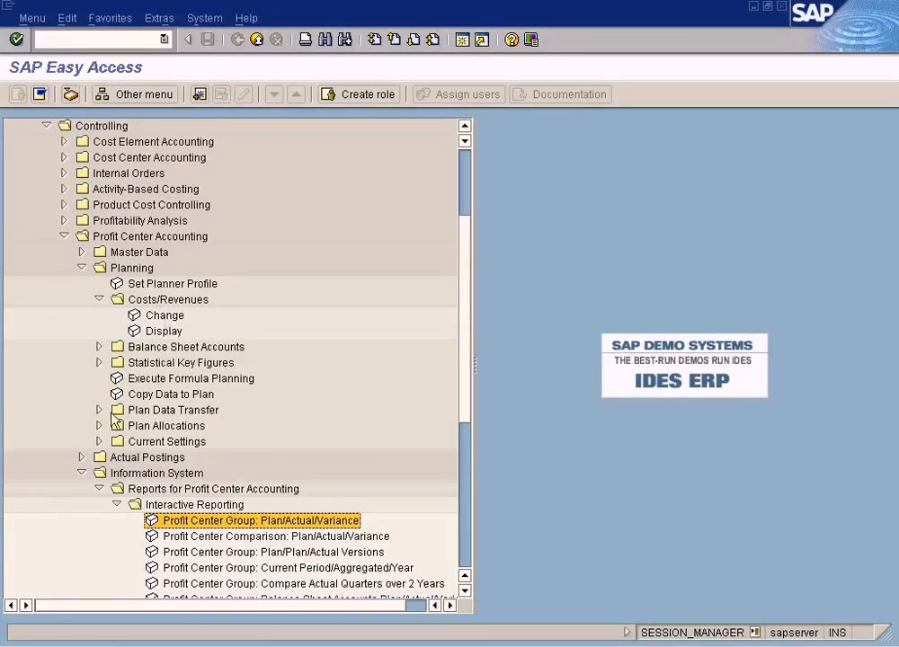
left_click(98, 442)
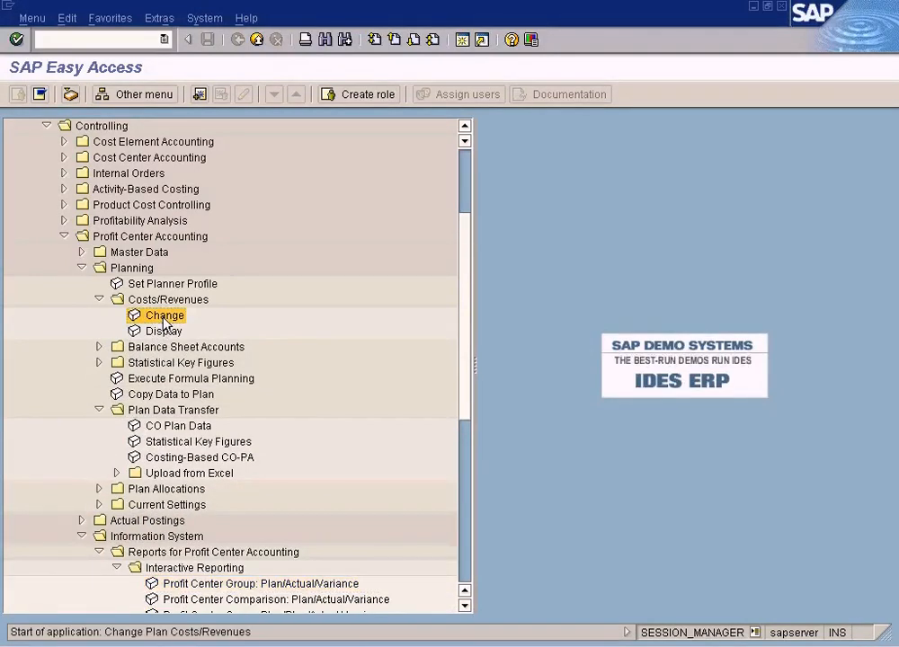
double_click(166, 316)
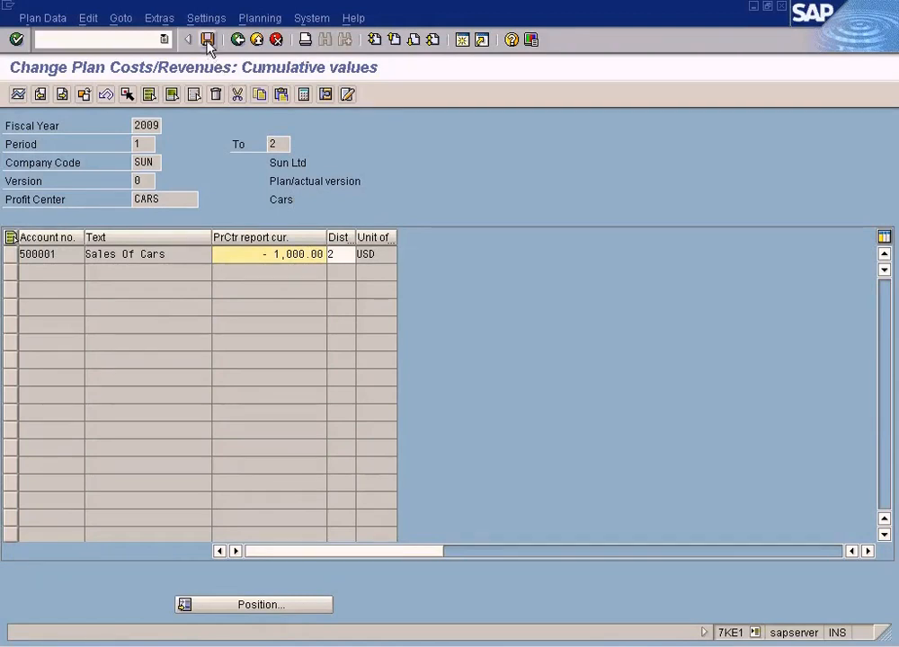
left_click(208, 38)
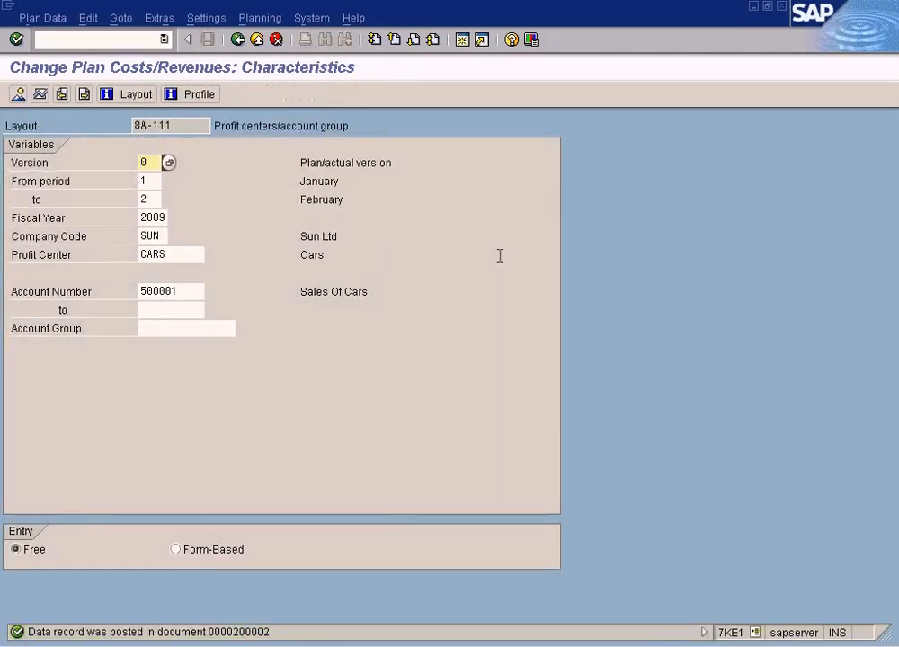
mouse_move(481, 256)
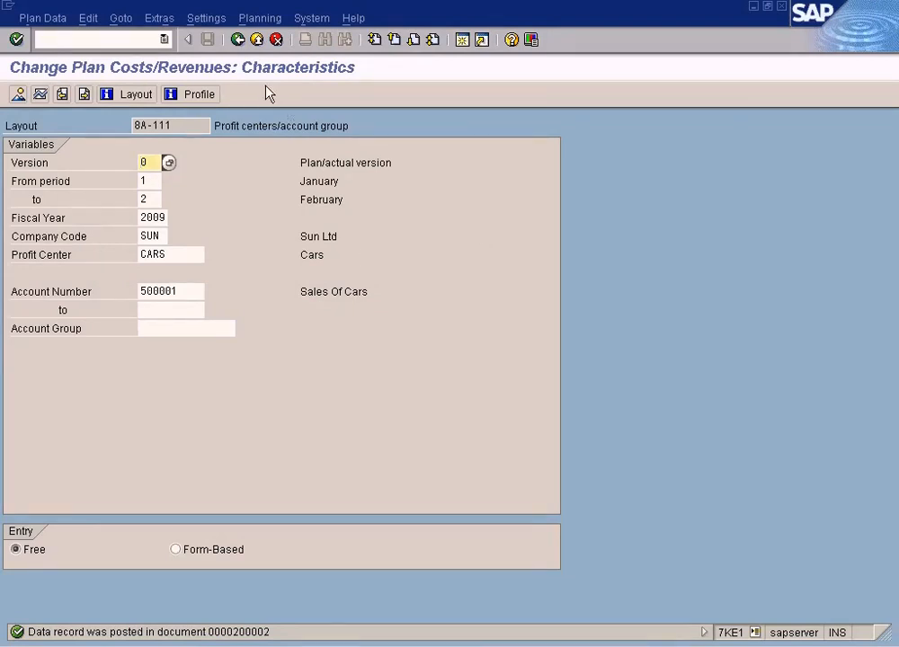
left_click(42, 17)
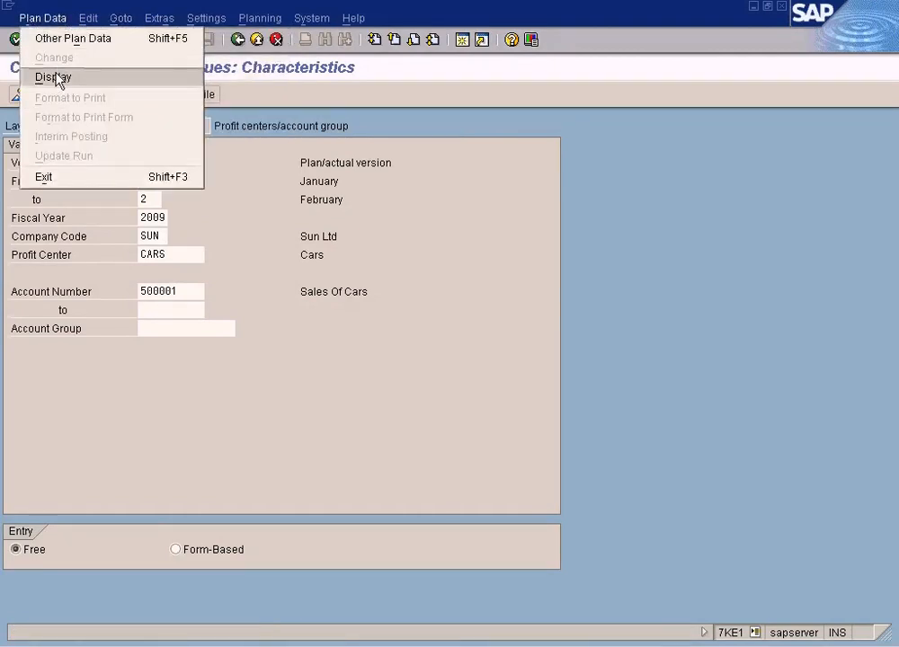
Step: Display the posted plan data, then return from the Change session to Easy Access
left_click(52, 76)
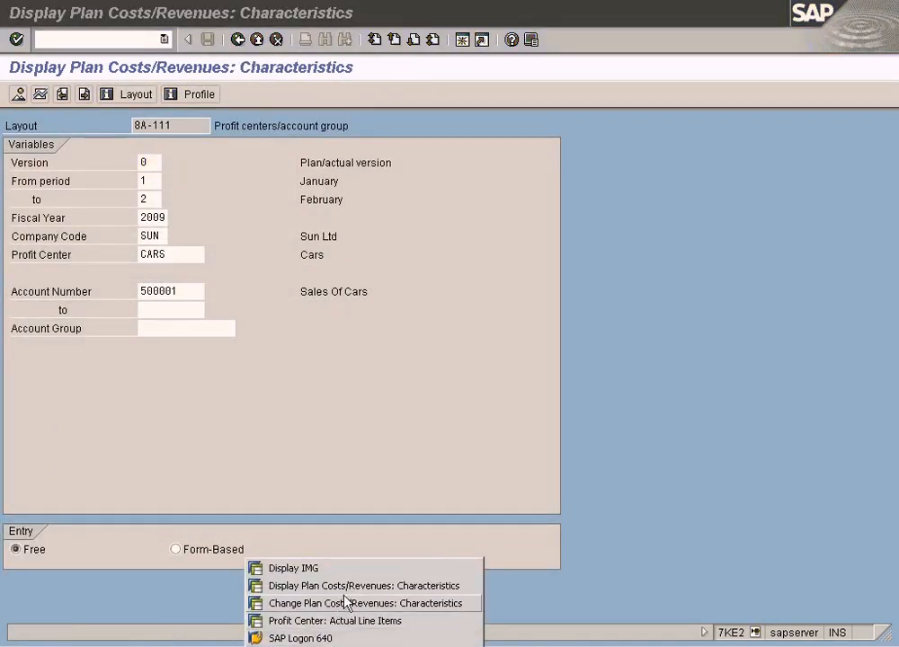
left_click(363, 603)
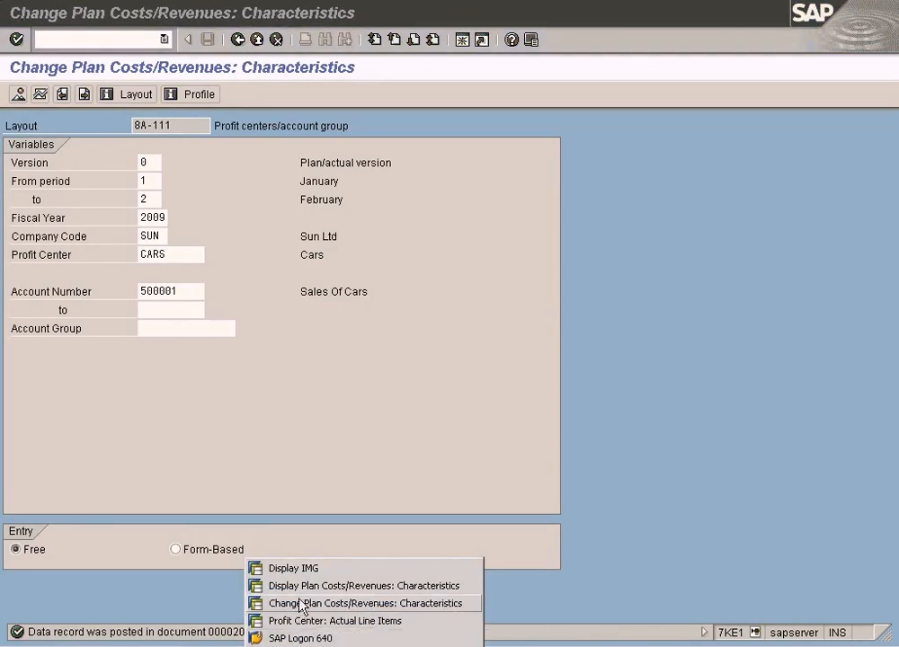
left_click(334, 622)
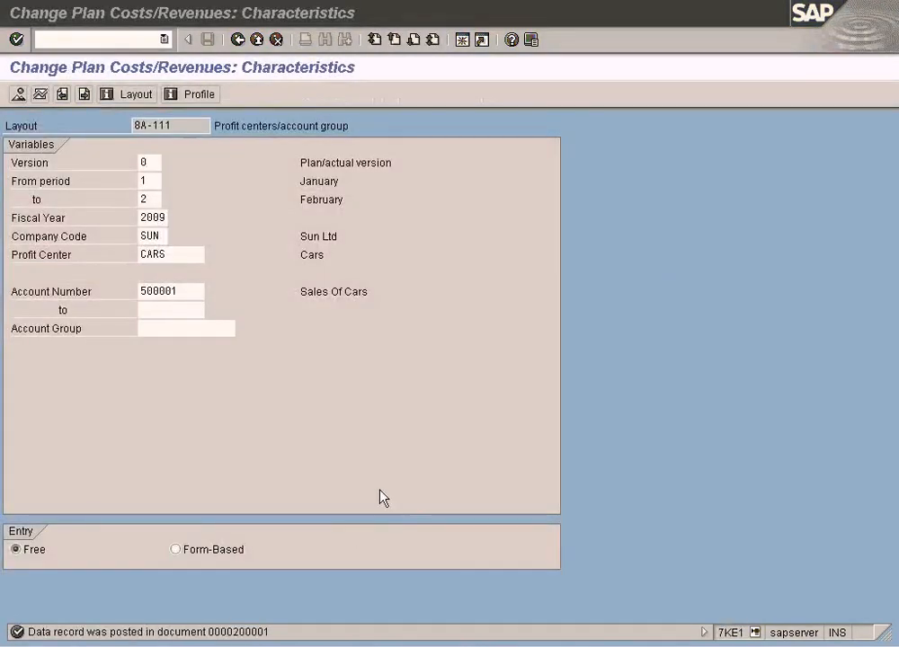
mouse_move(331, 616)
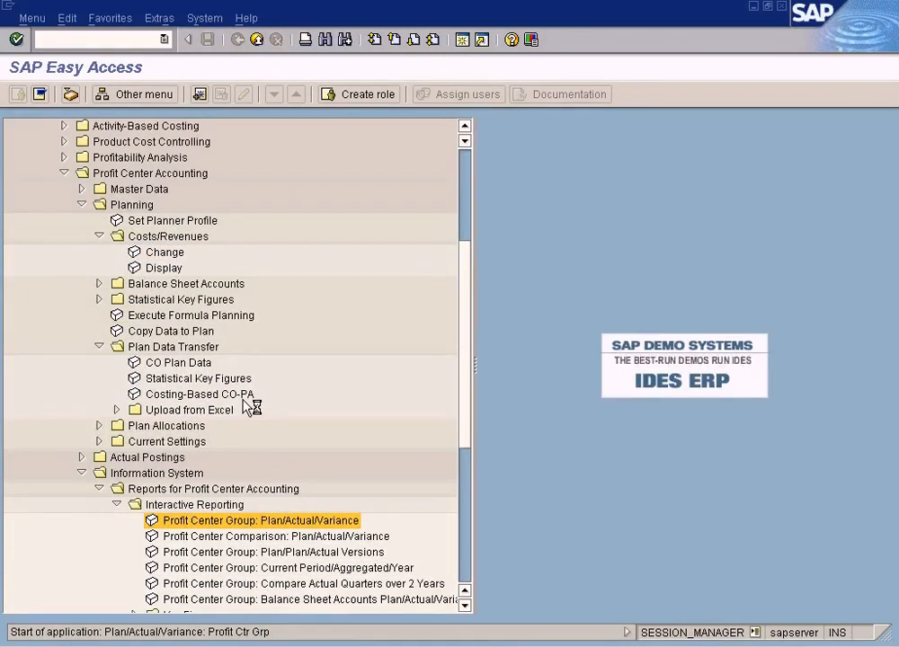
Step: Execute the Profit Center Group Plan/Actual/Variance report for periods 1 to 2
double_click(259, 520)
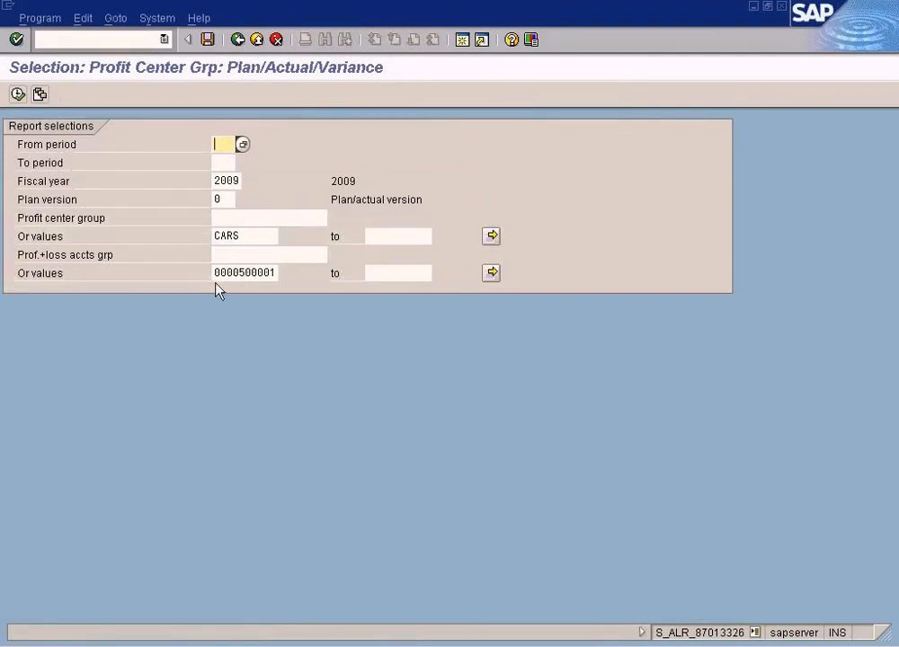
type("1")
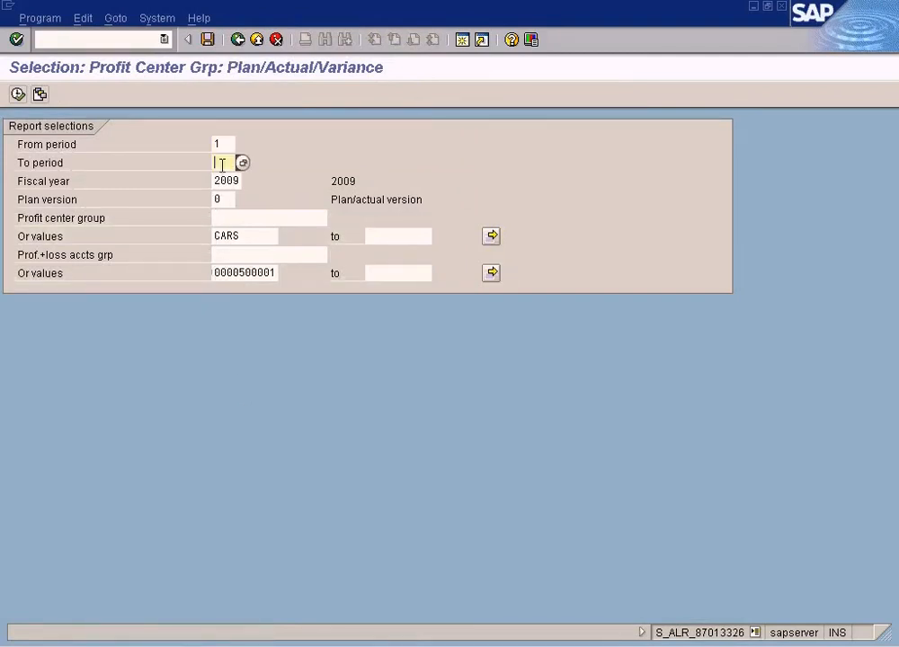
type("2")
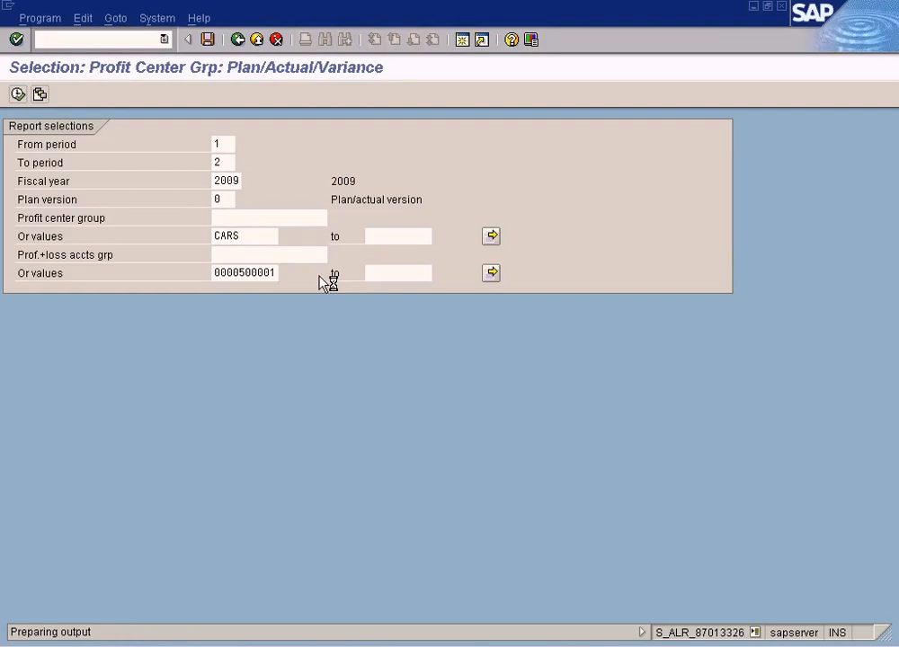
left_click(17, 94)
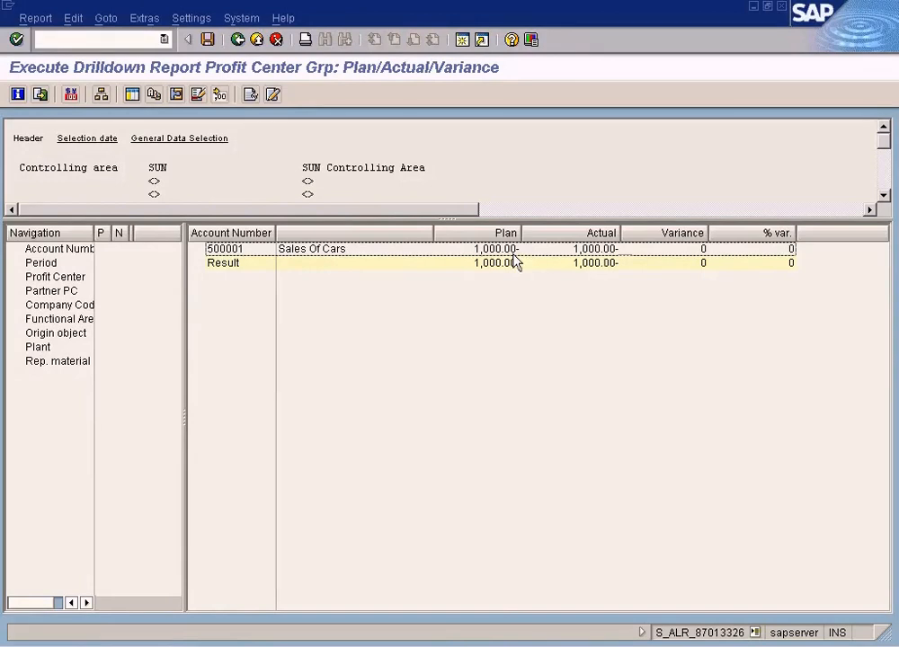
mouse_move(591, 270)
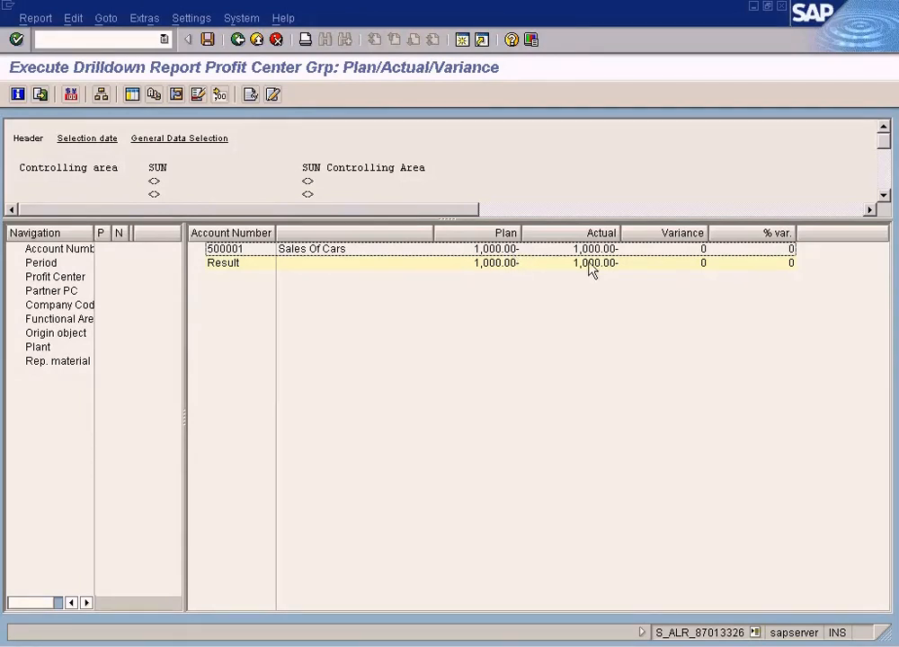
Step: Check the Sales Of Cars plan and actual of 1,000.00- with zero variance, then exit the report
left_click(594, 249)
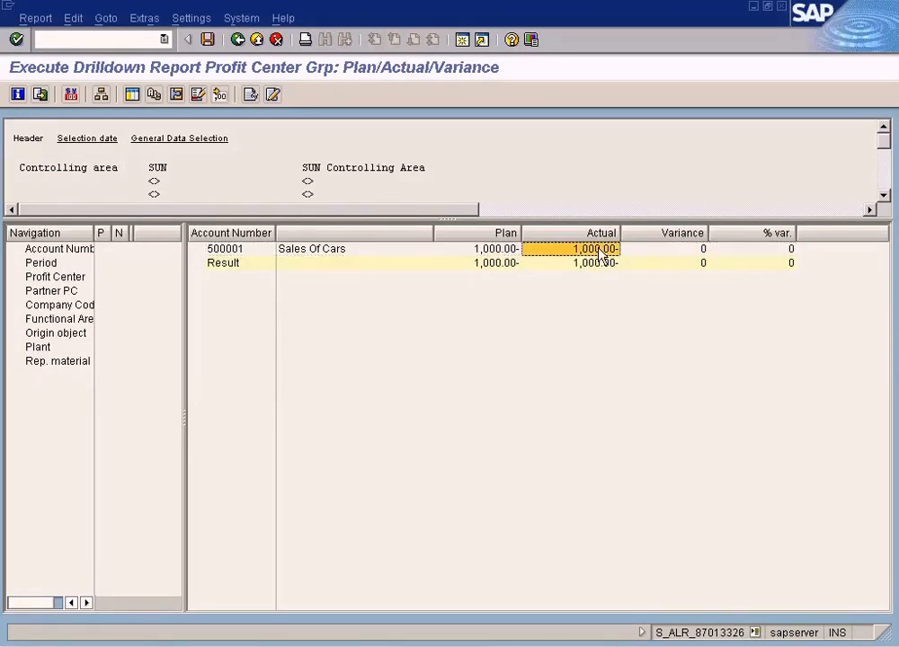
left_click(703, 249)
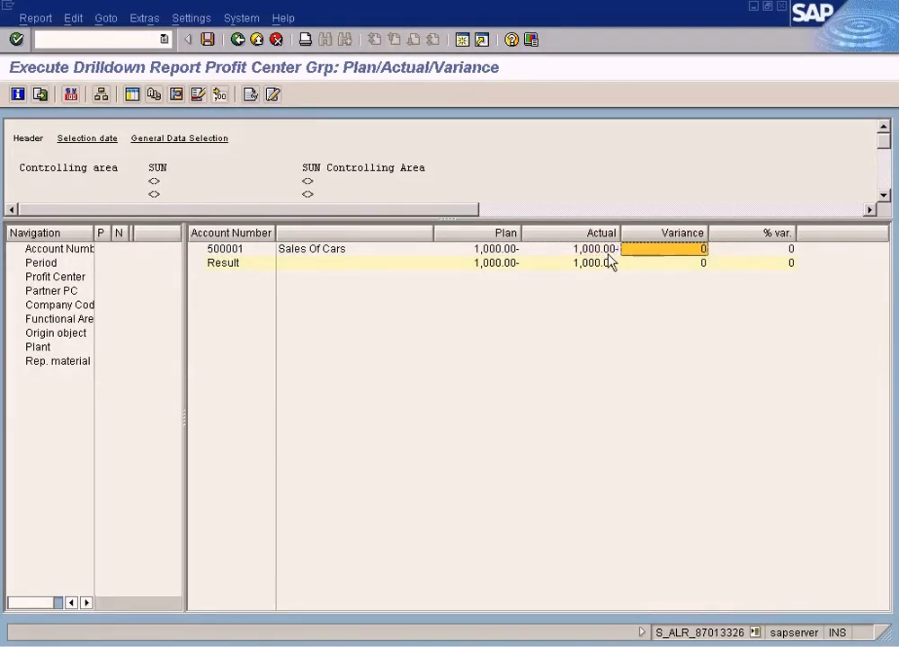
left_click(489, 248)
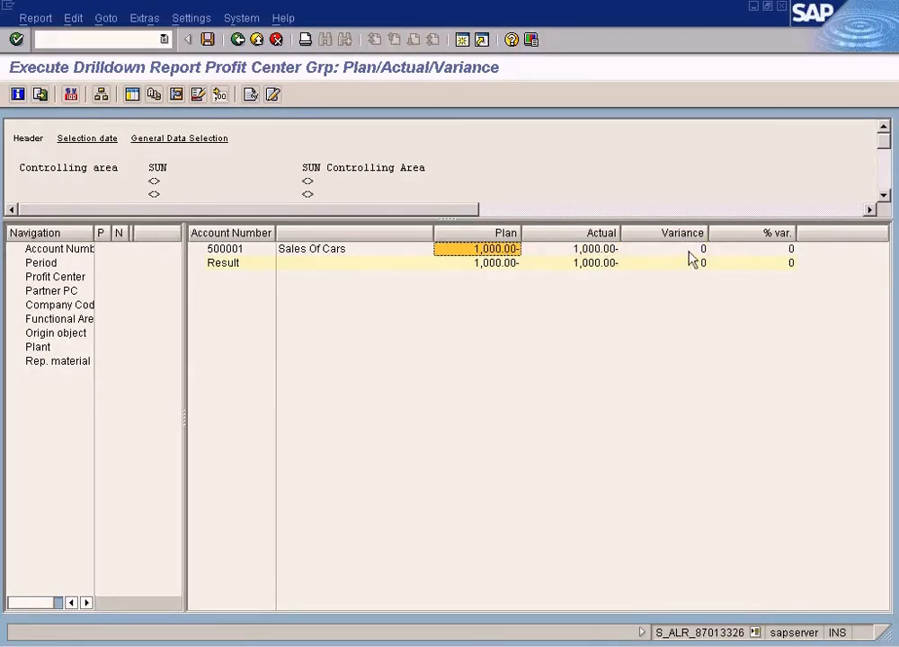
left_click(660, 249)
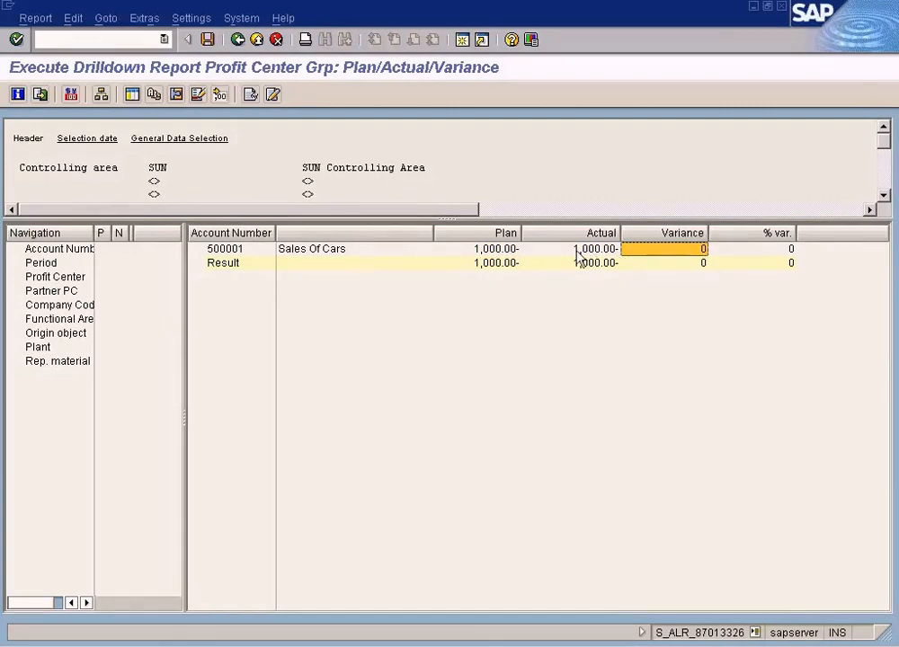
left_click(494, 249)
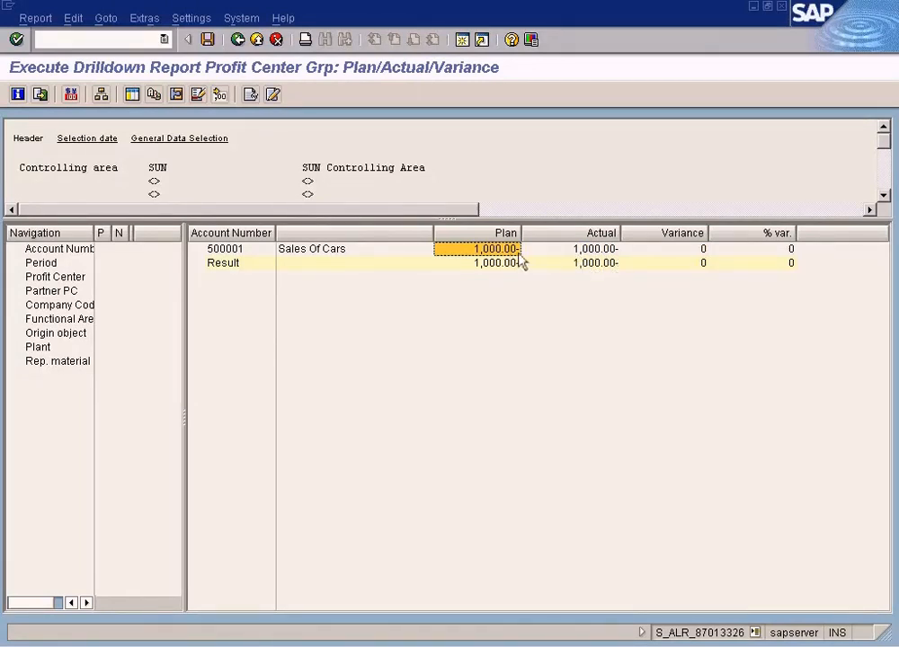
mouse_move(713, 225)
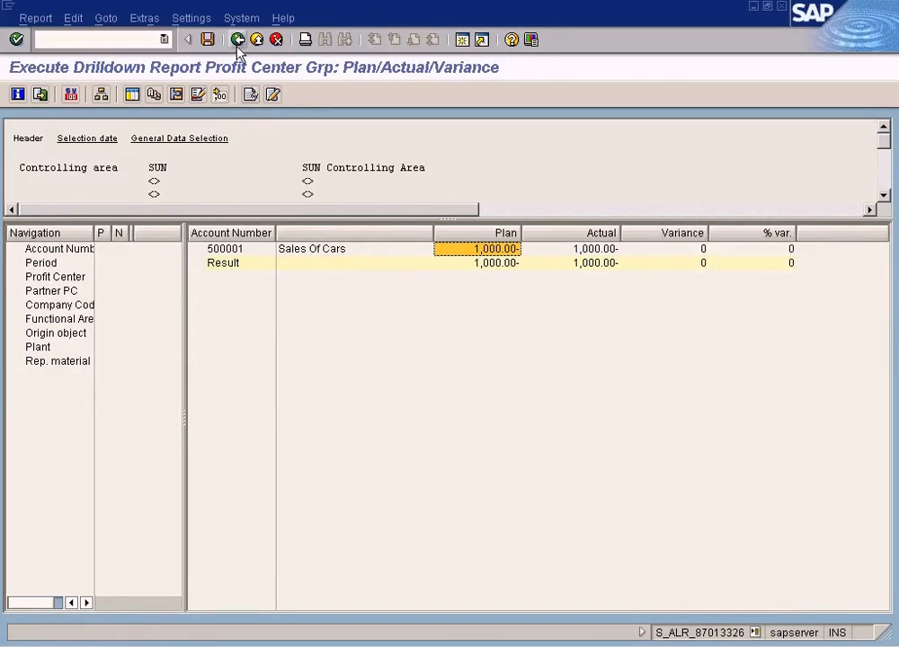
left_click(237, 39)
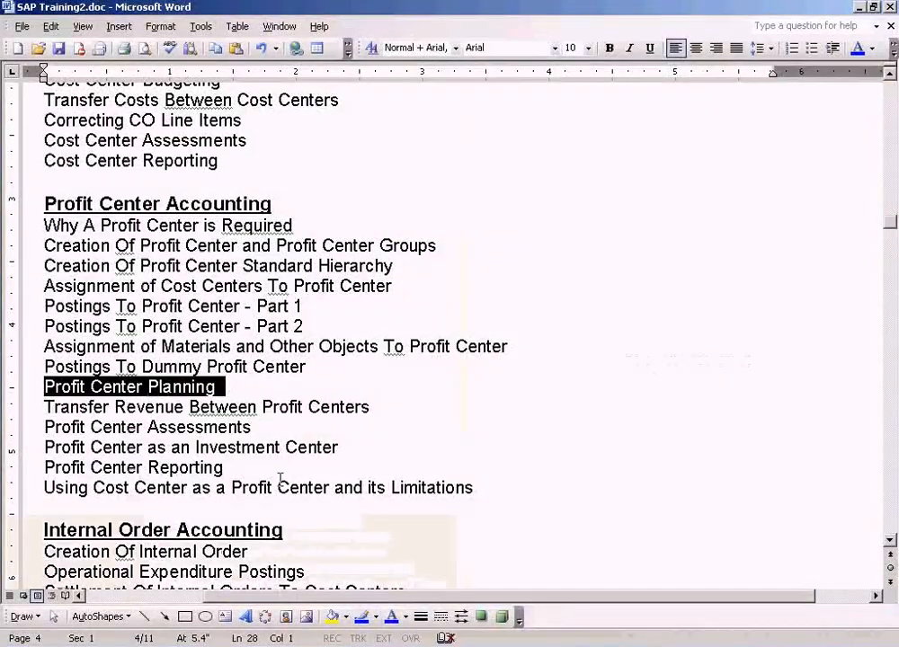
mouse_move(297, 452)
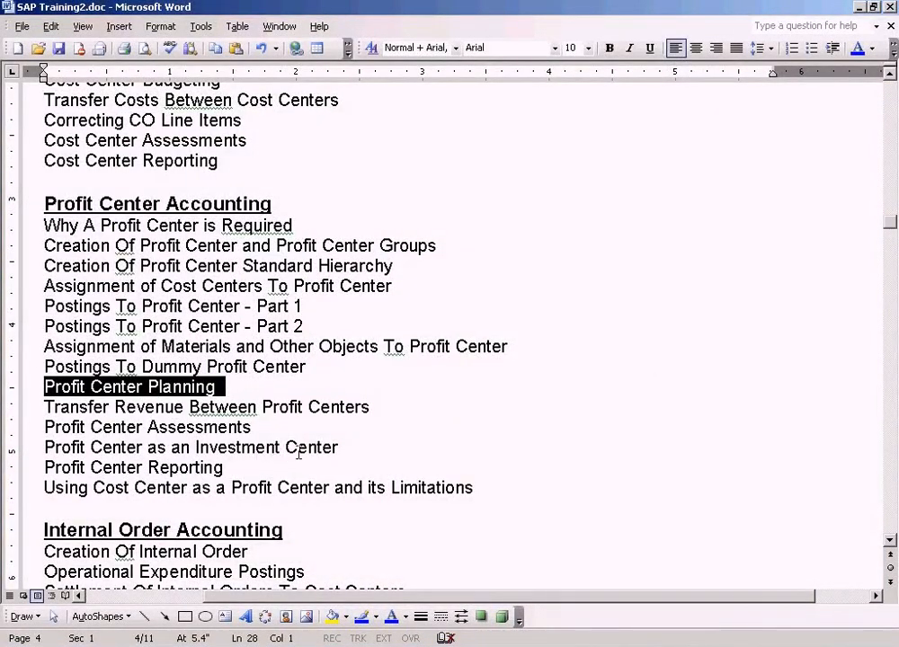
mouse_move(703, 639)
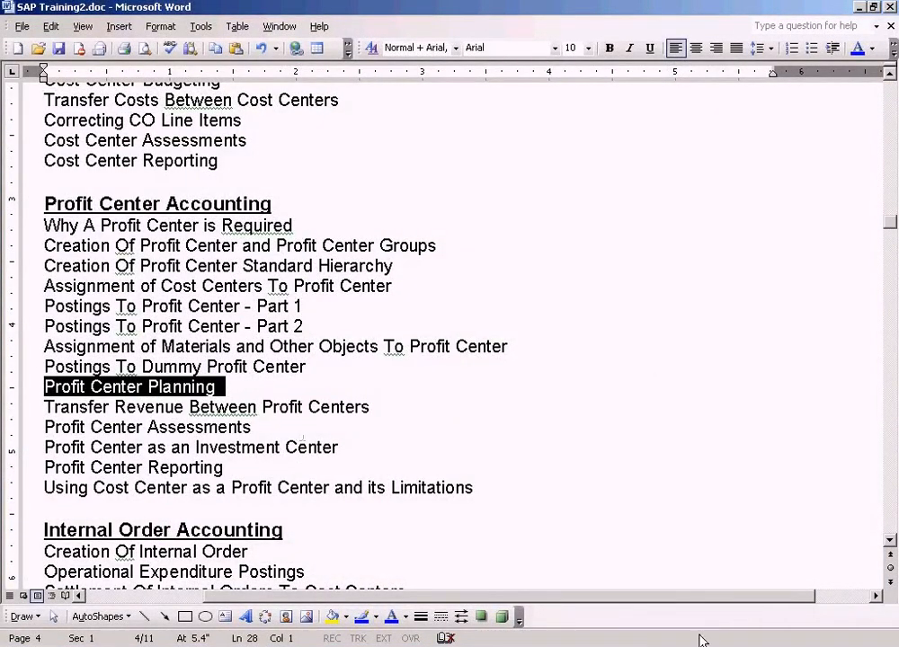